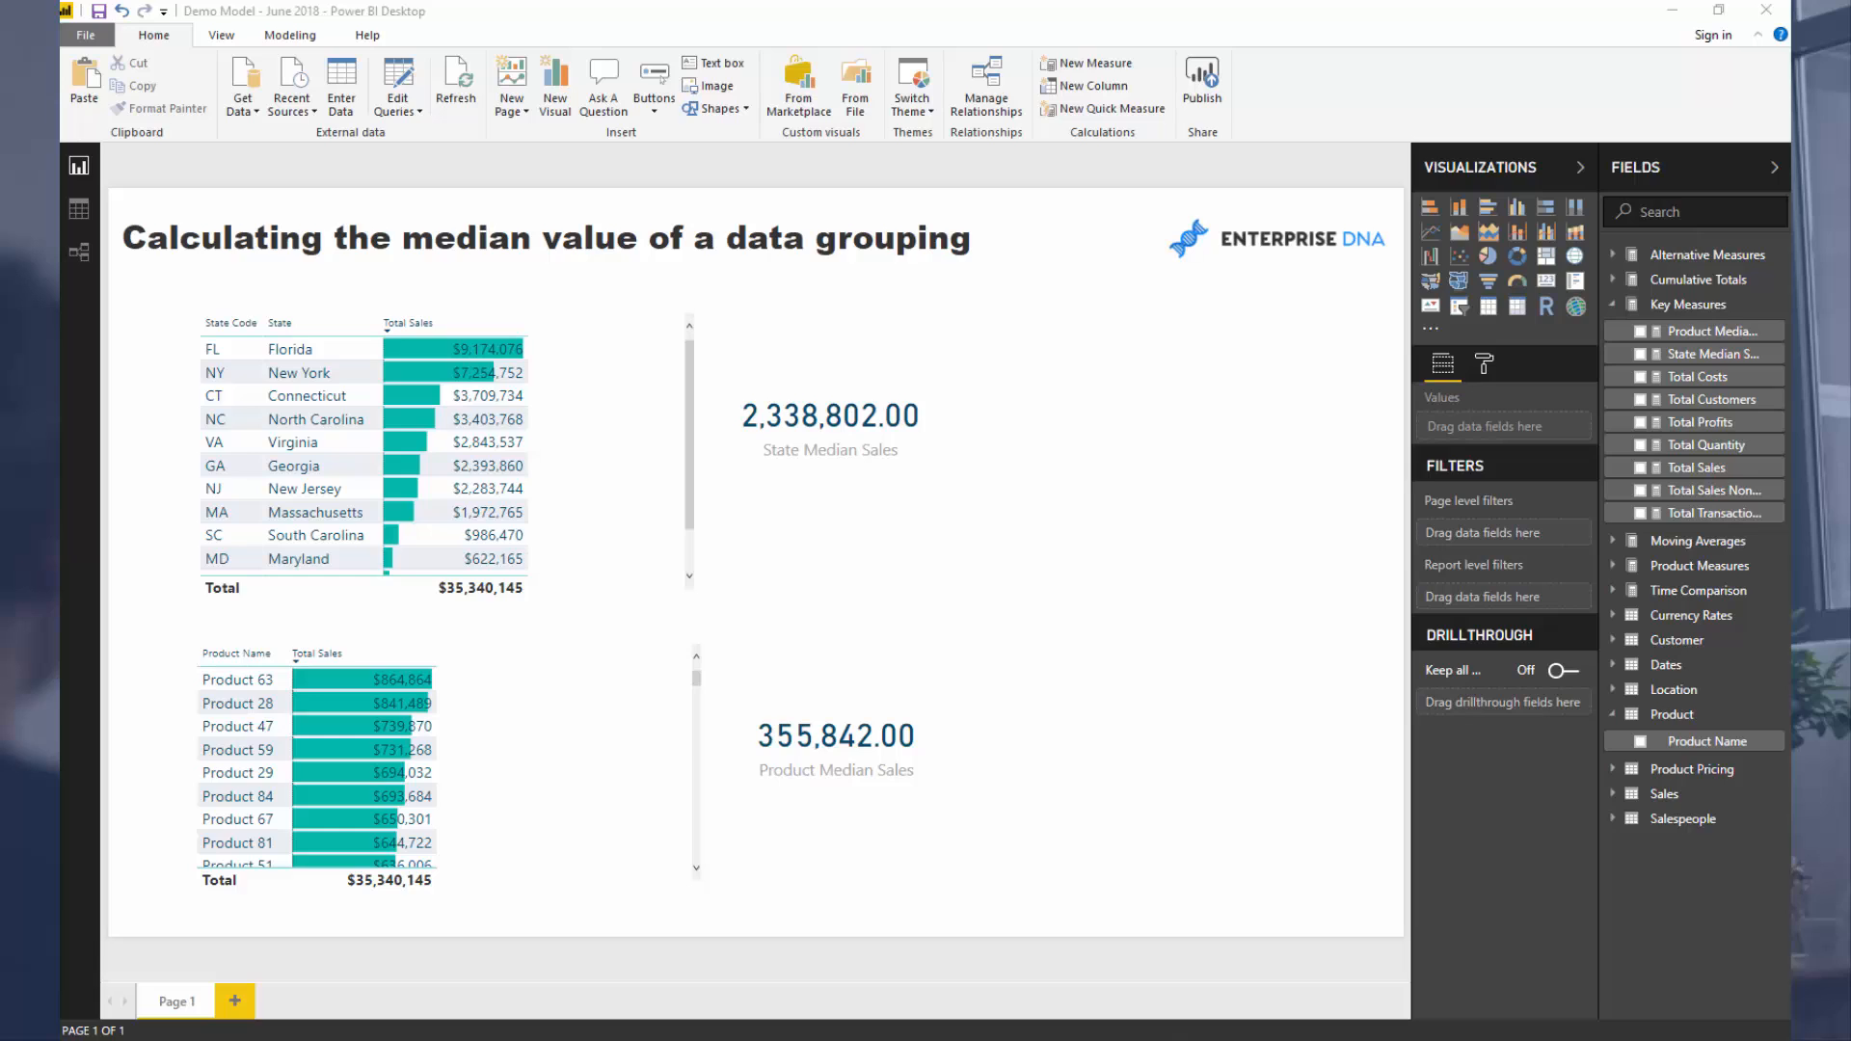
mouse_move(1057, 598)
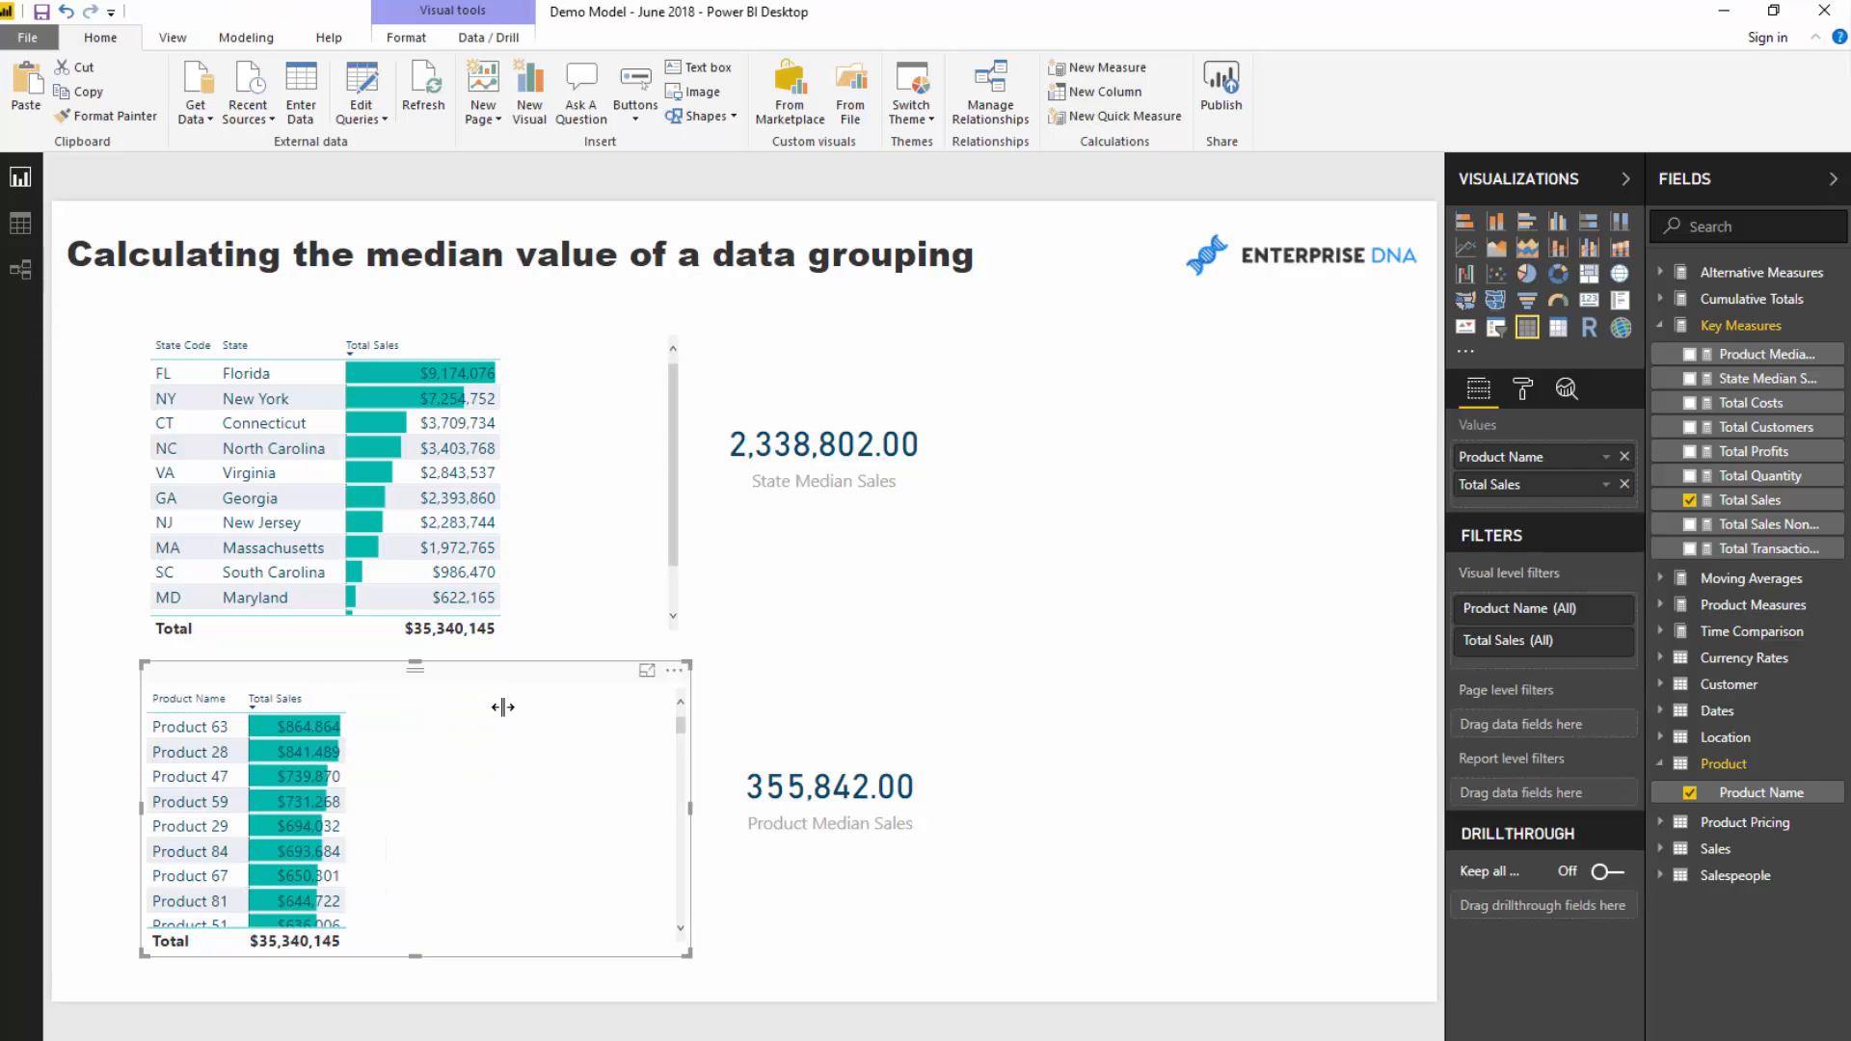
mouse_move(773, 407)
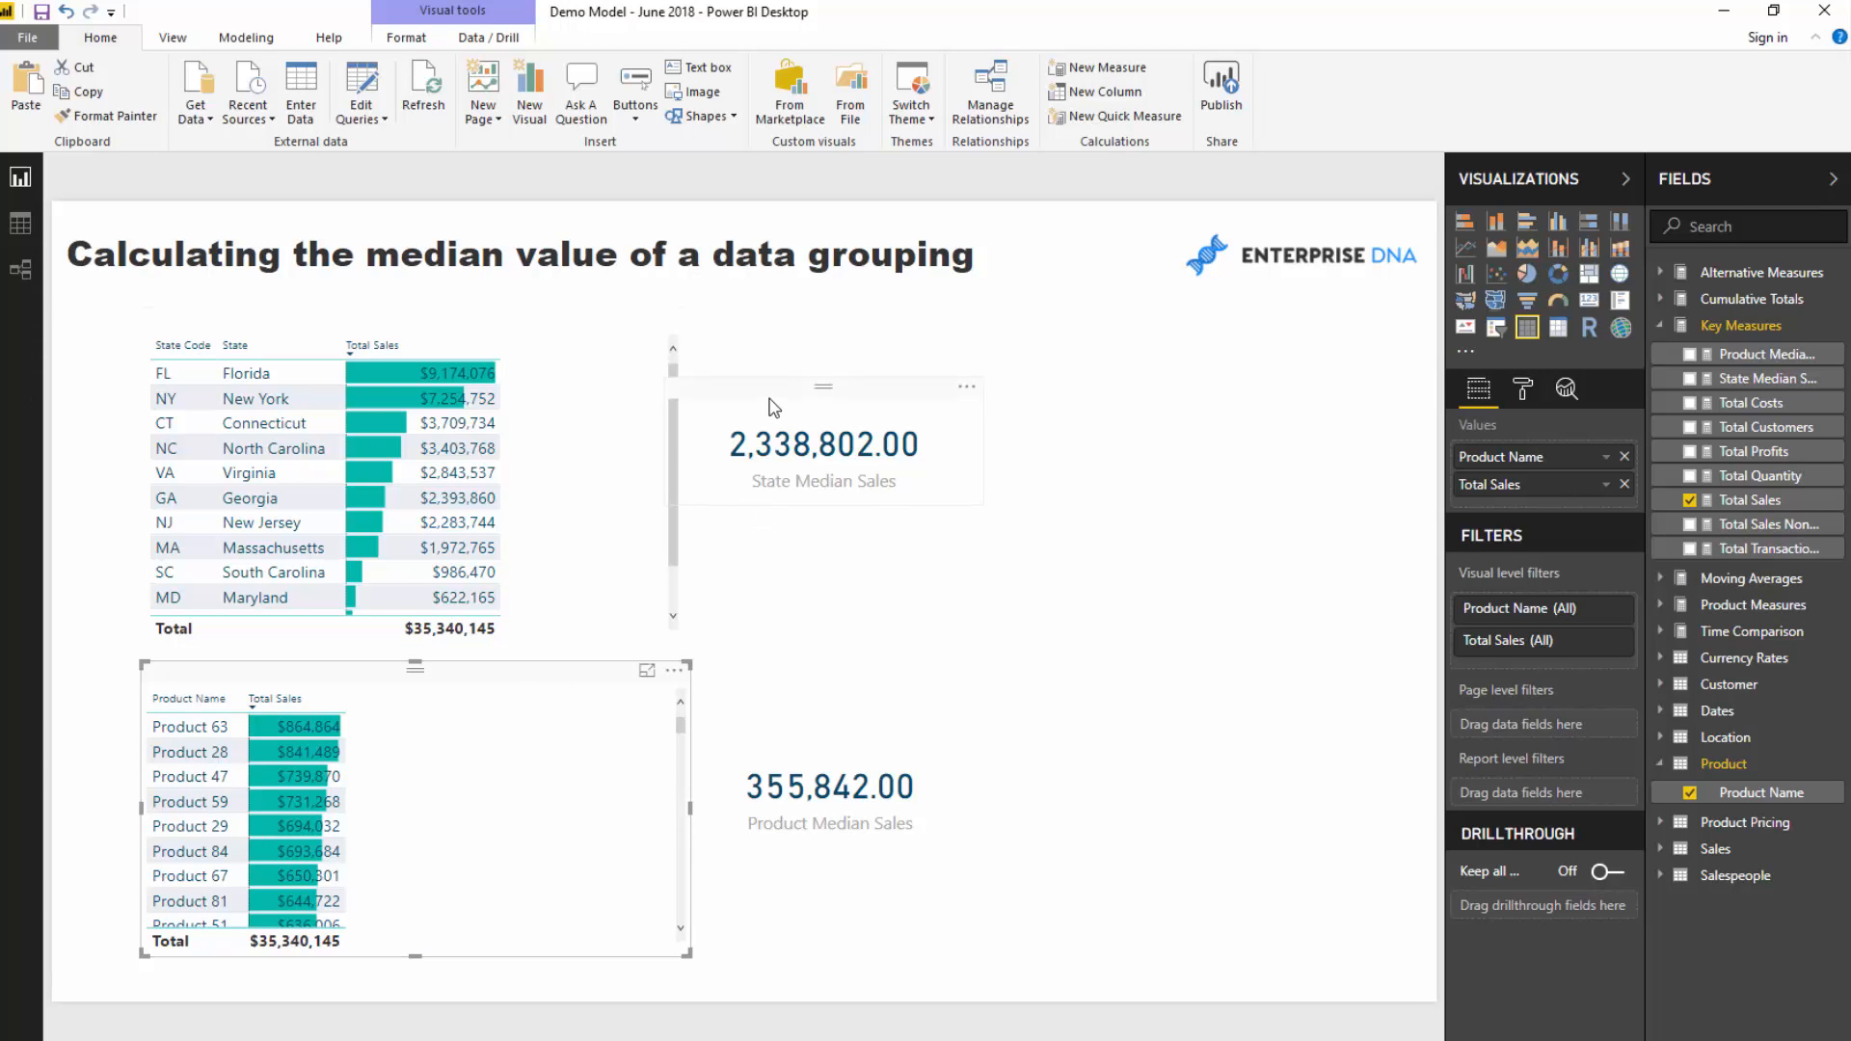
Step: Select the State Median Sales card to bring up its MEDIANX/SUMMARIZE formula
left_click(848, 448)
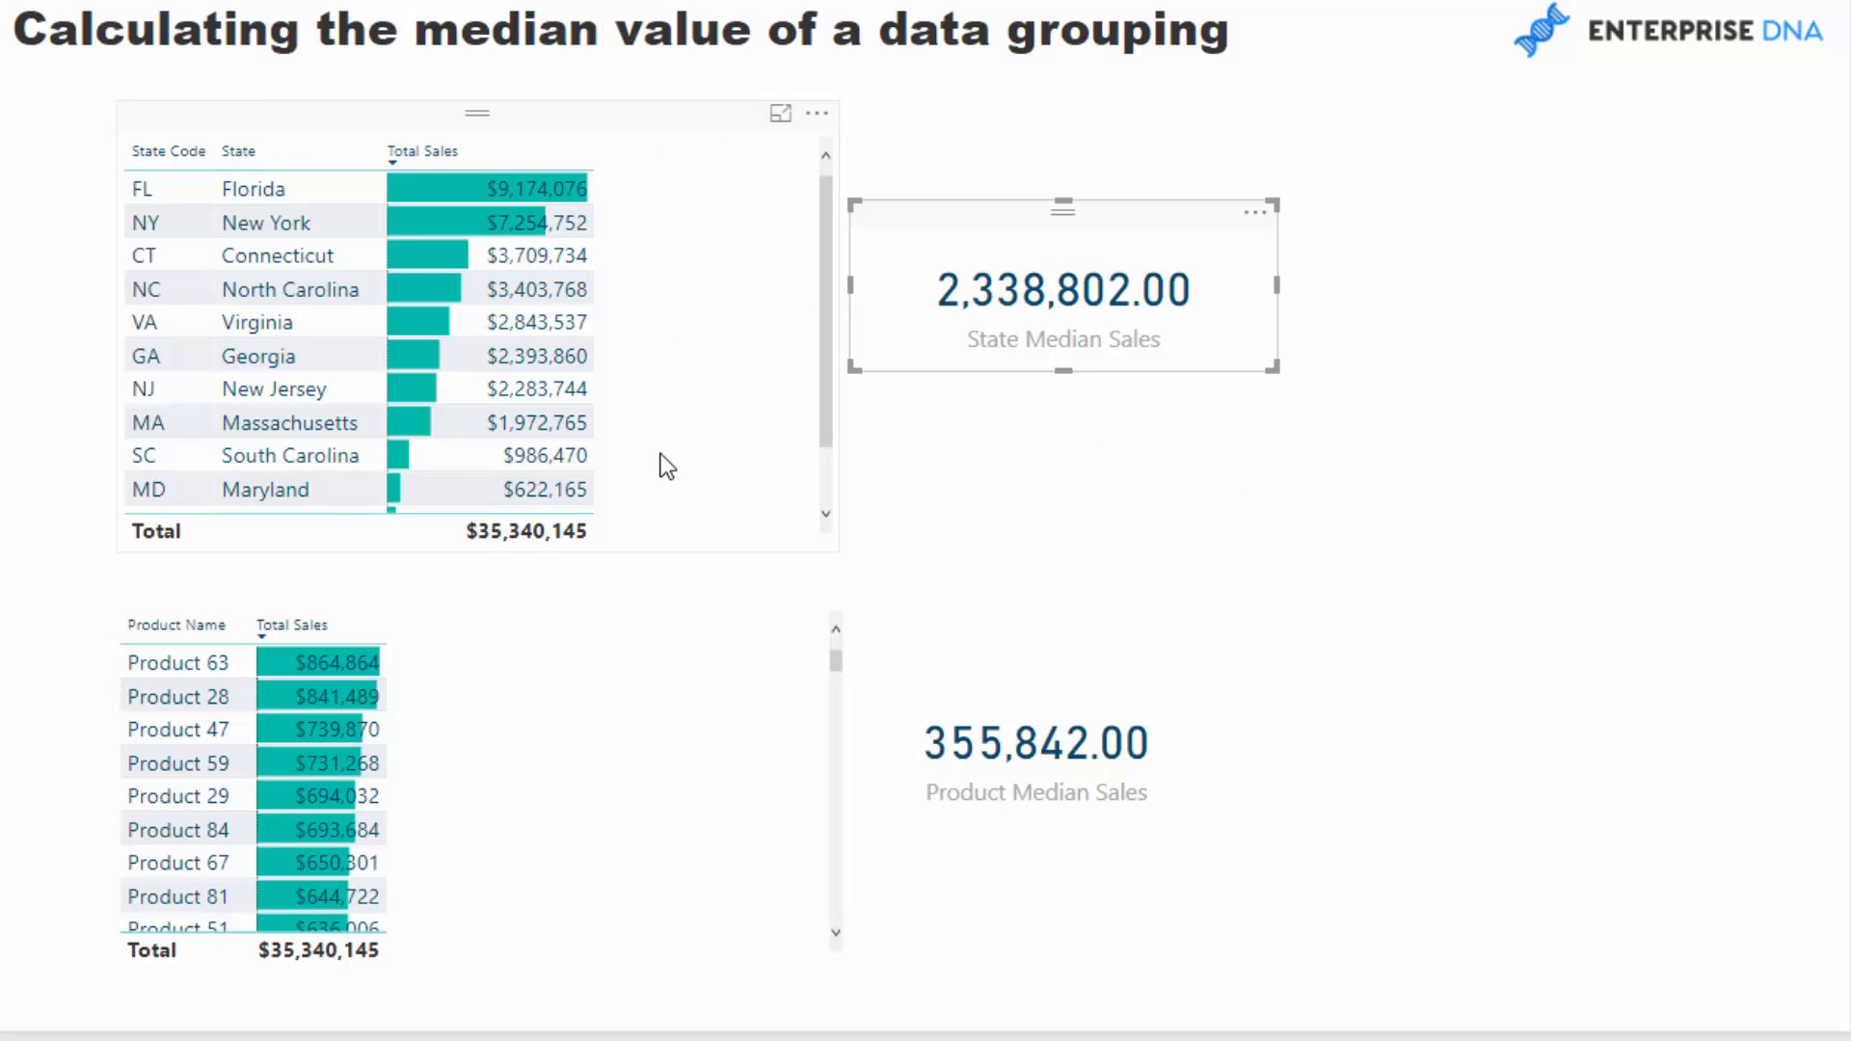
mouse_move(689, 421)
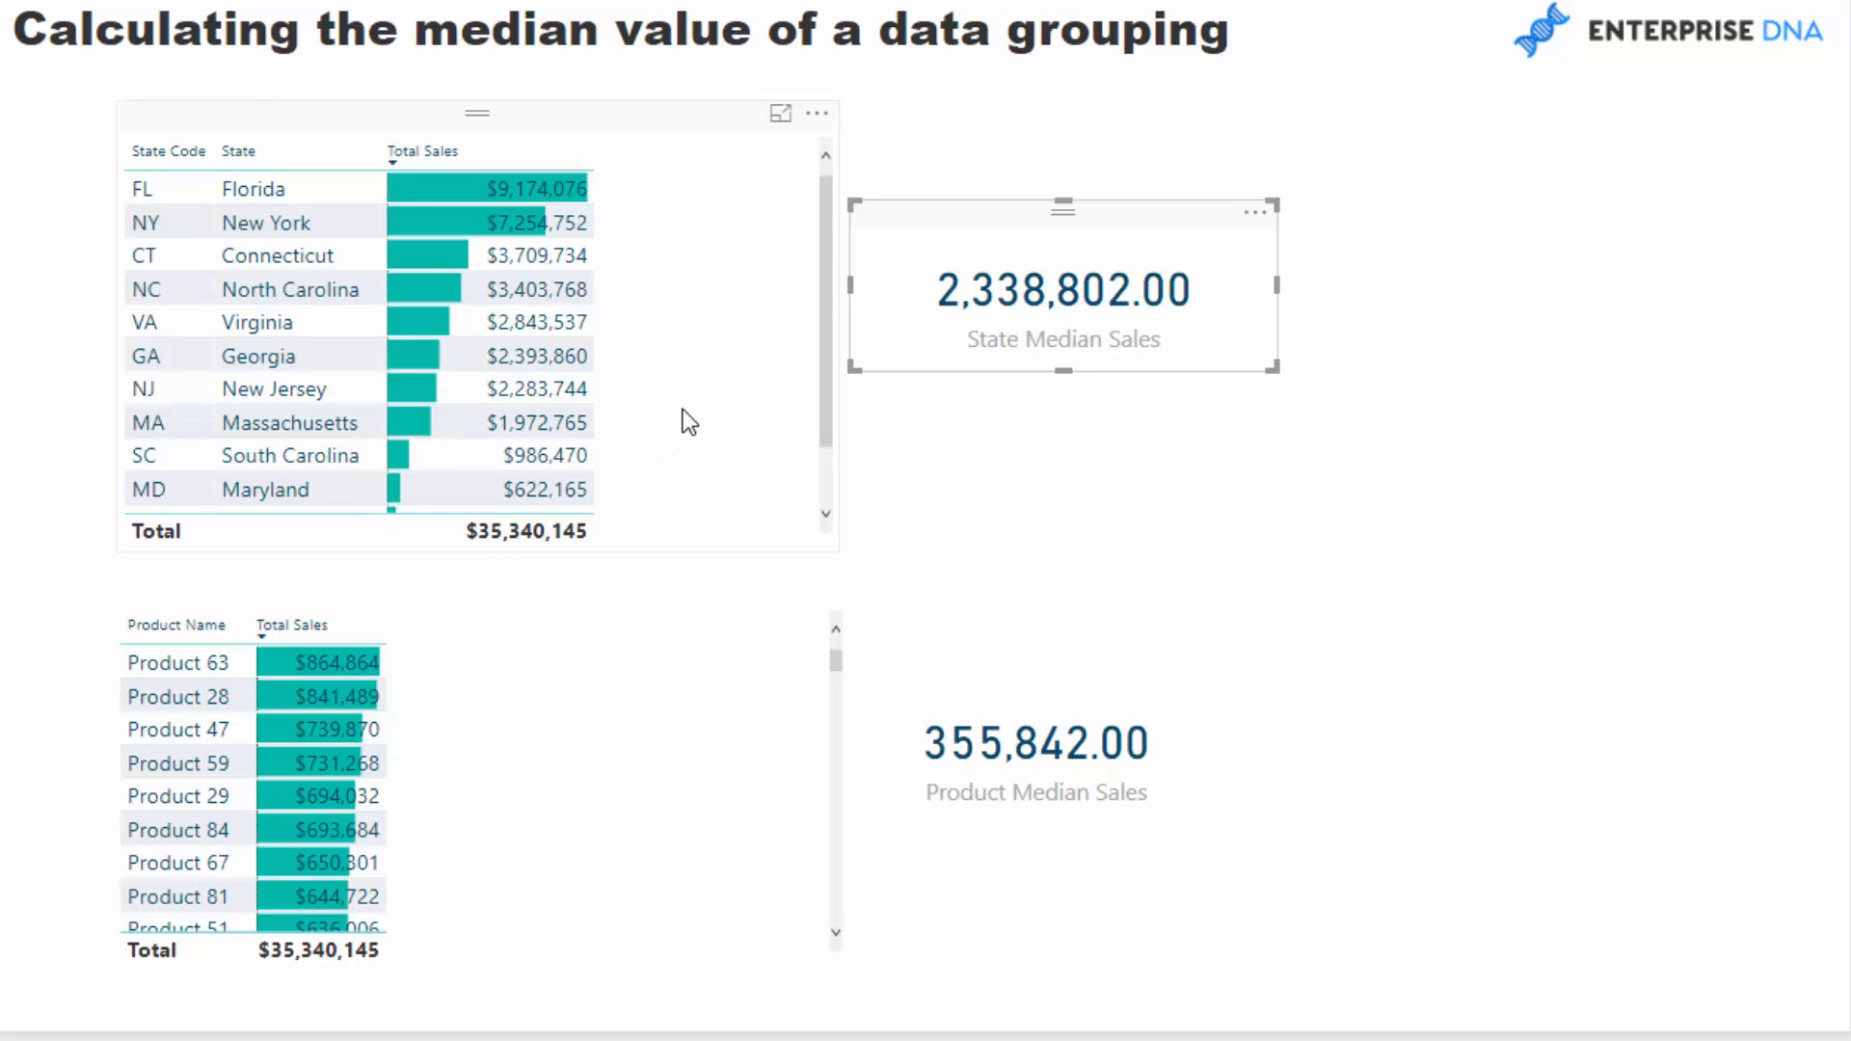
mouse_move(291, 185)
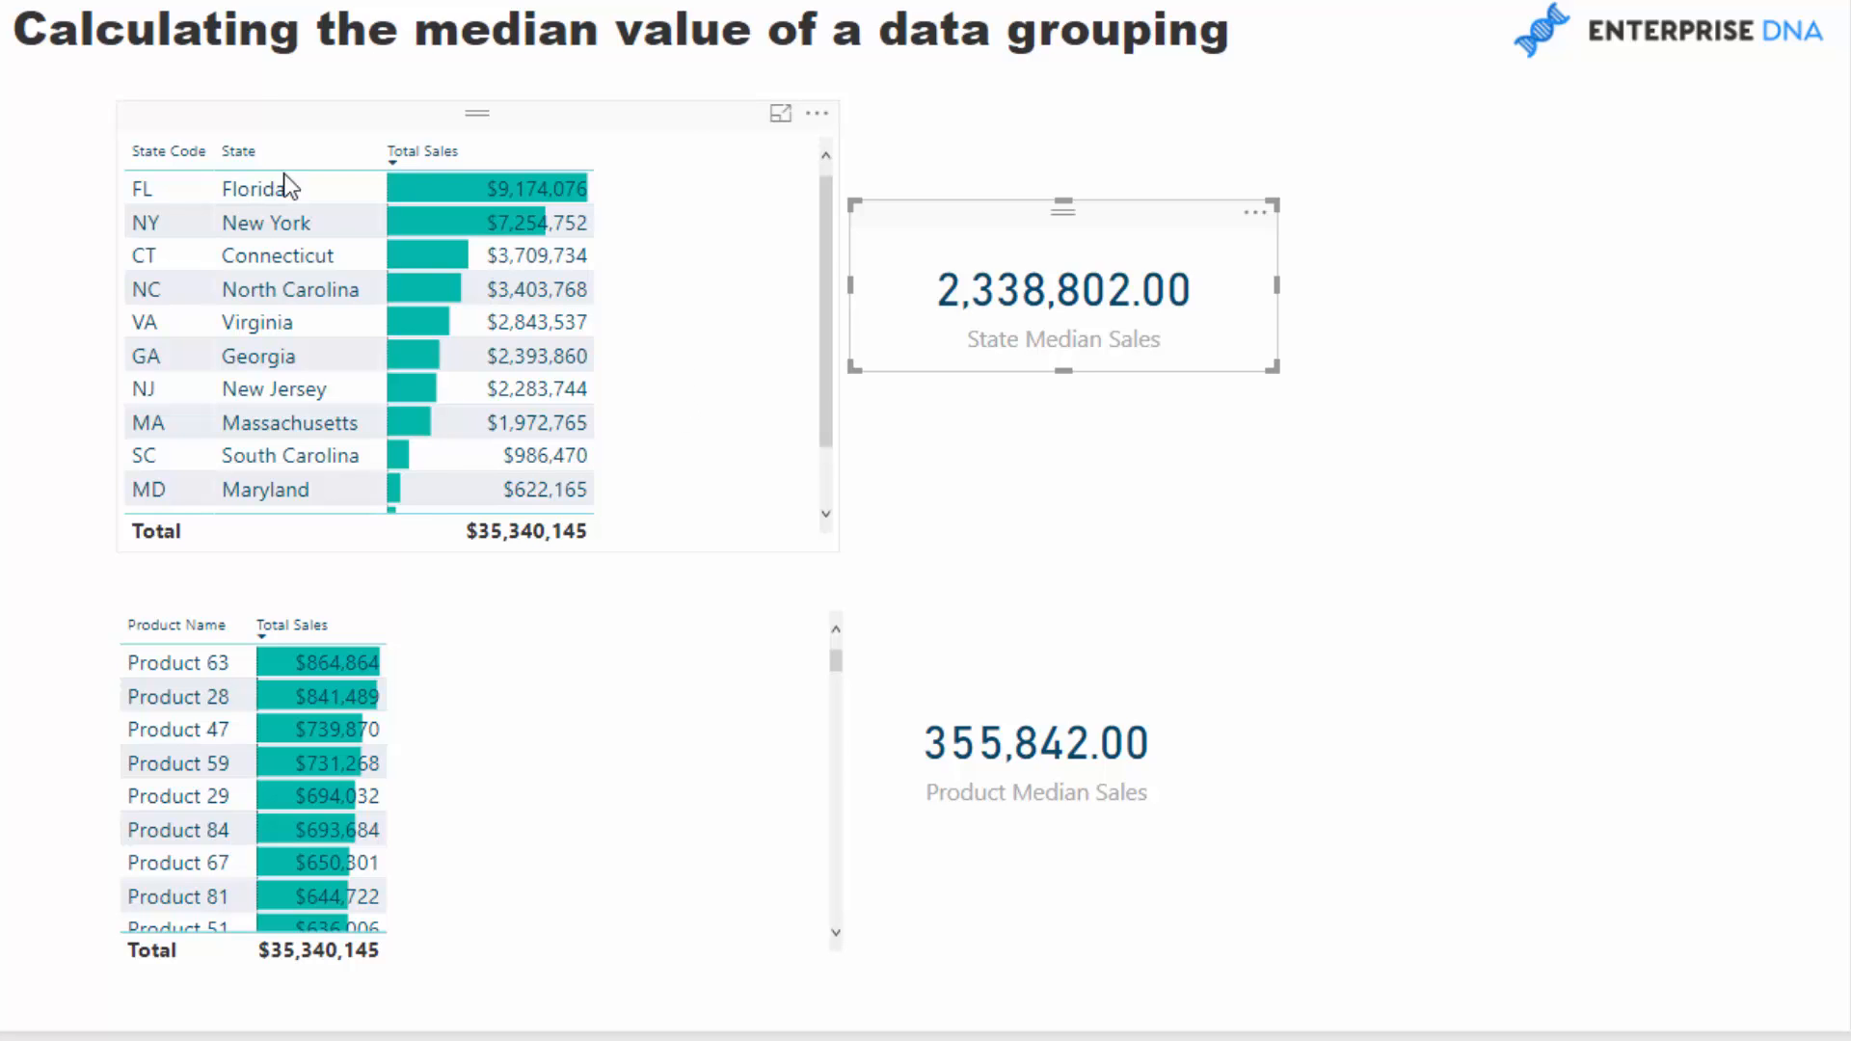
mouse_move(604, 443)
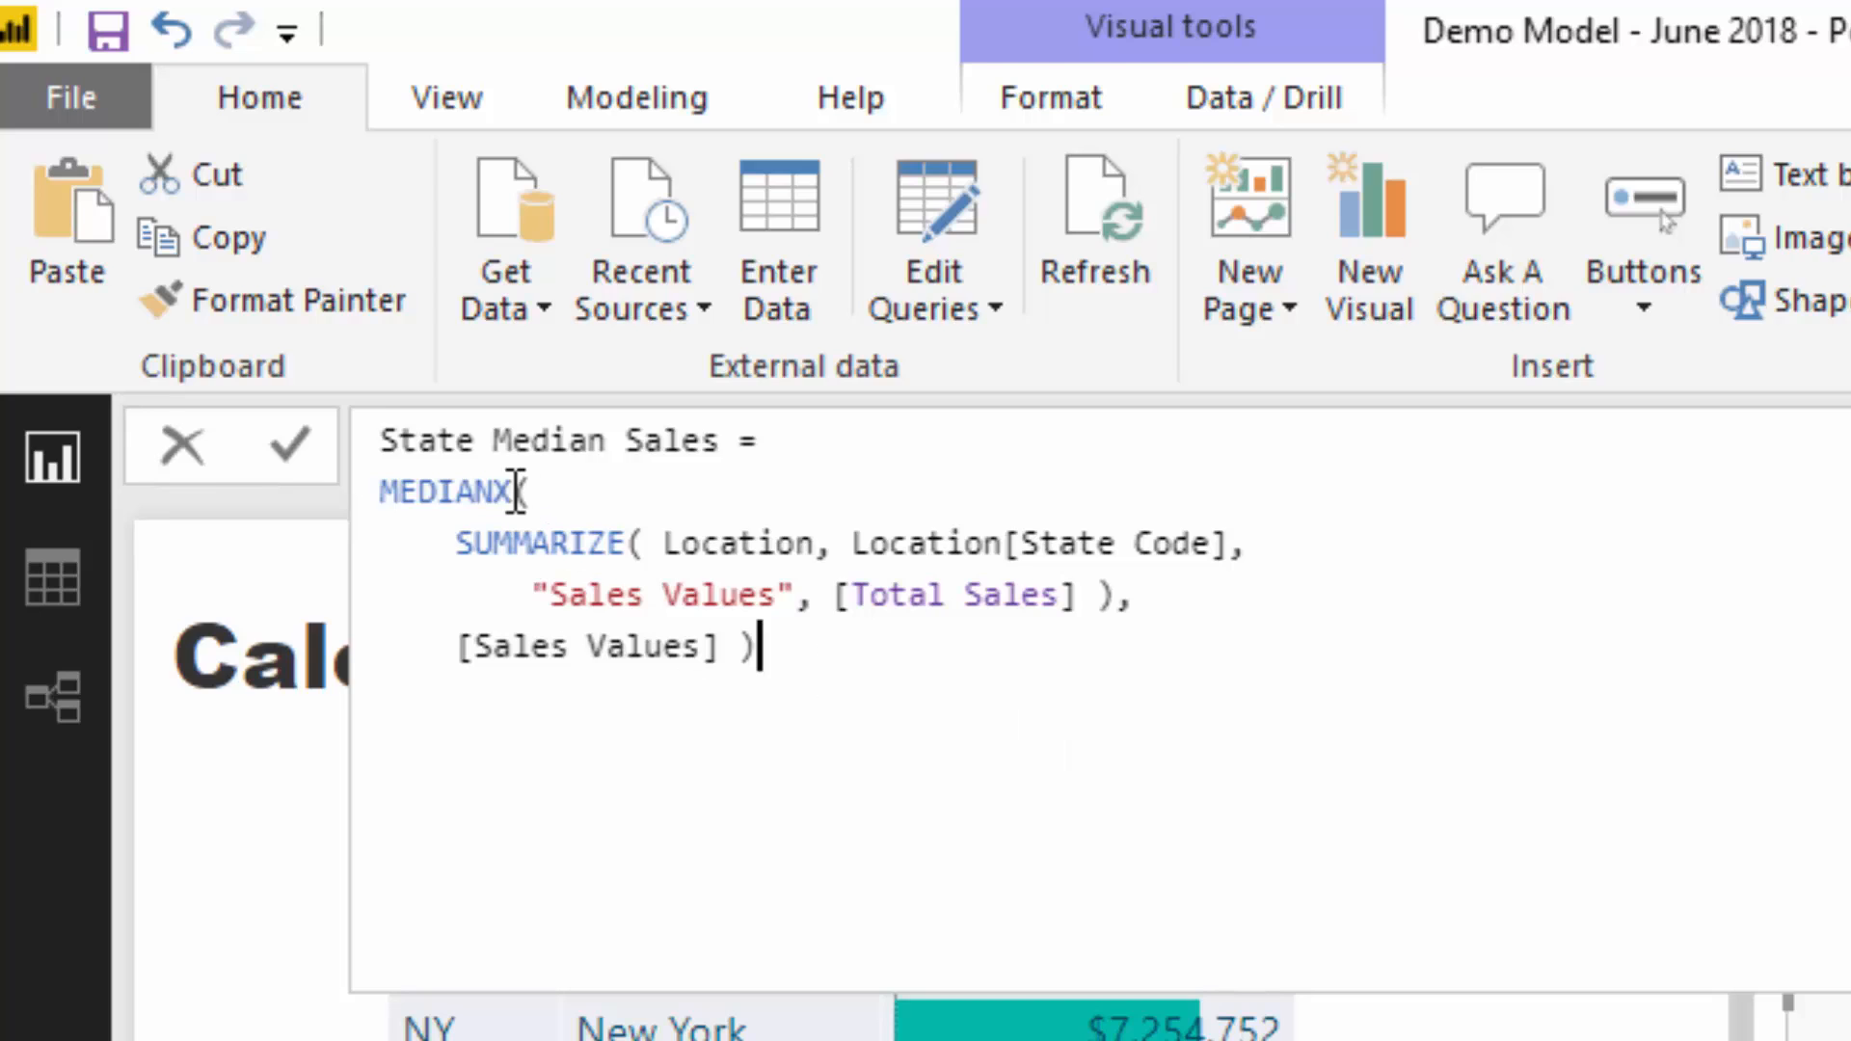
double_click(451, 492)
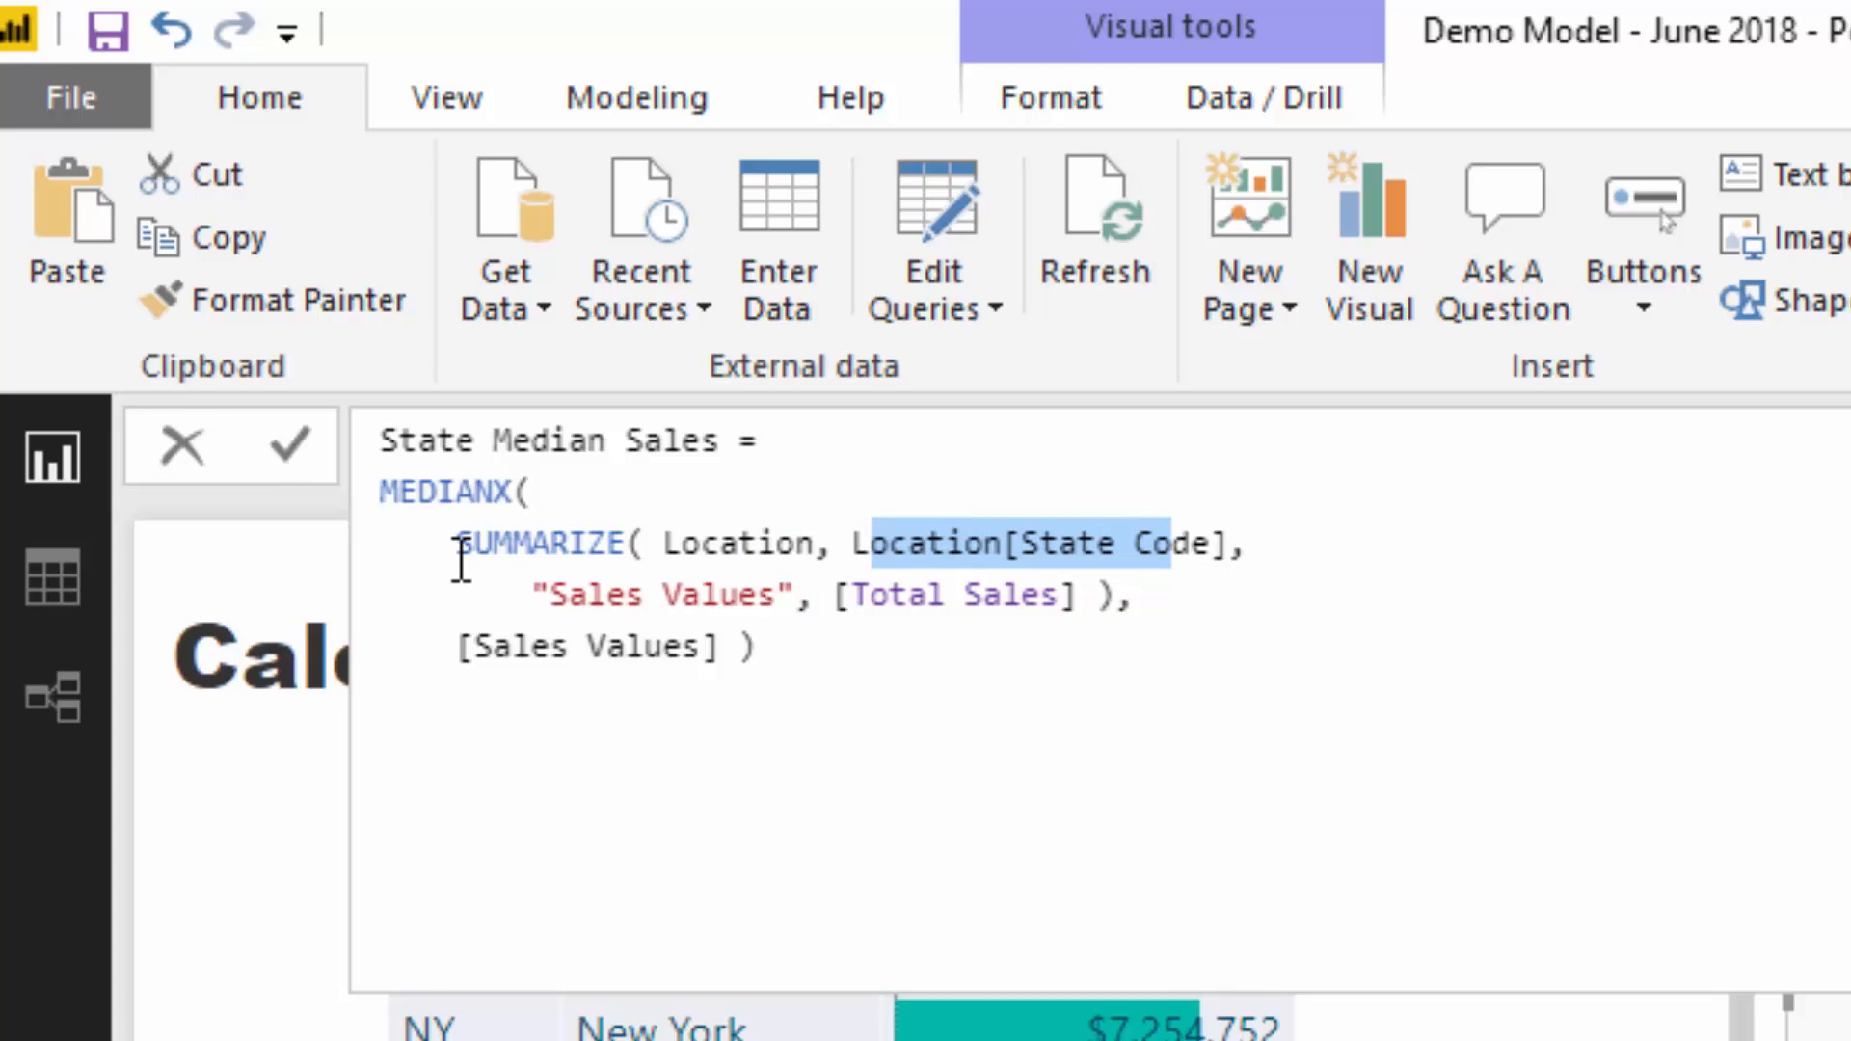
left_click(1174, 543)
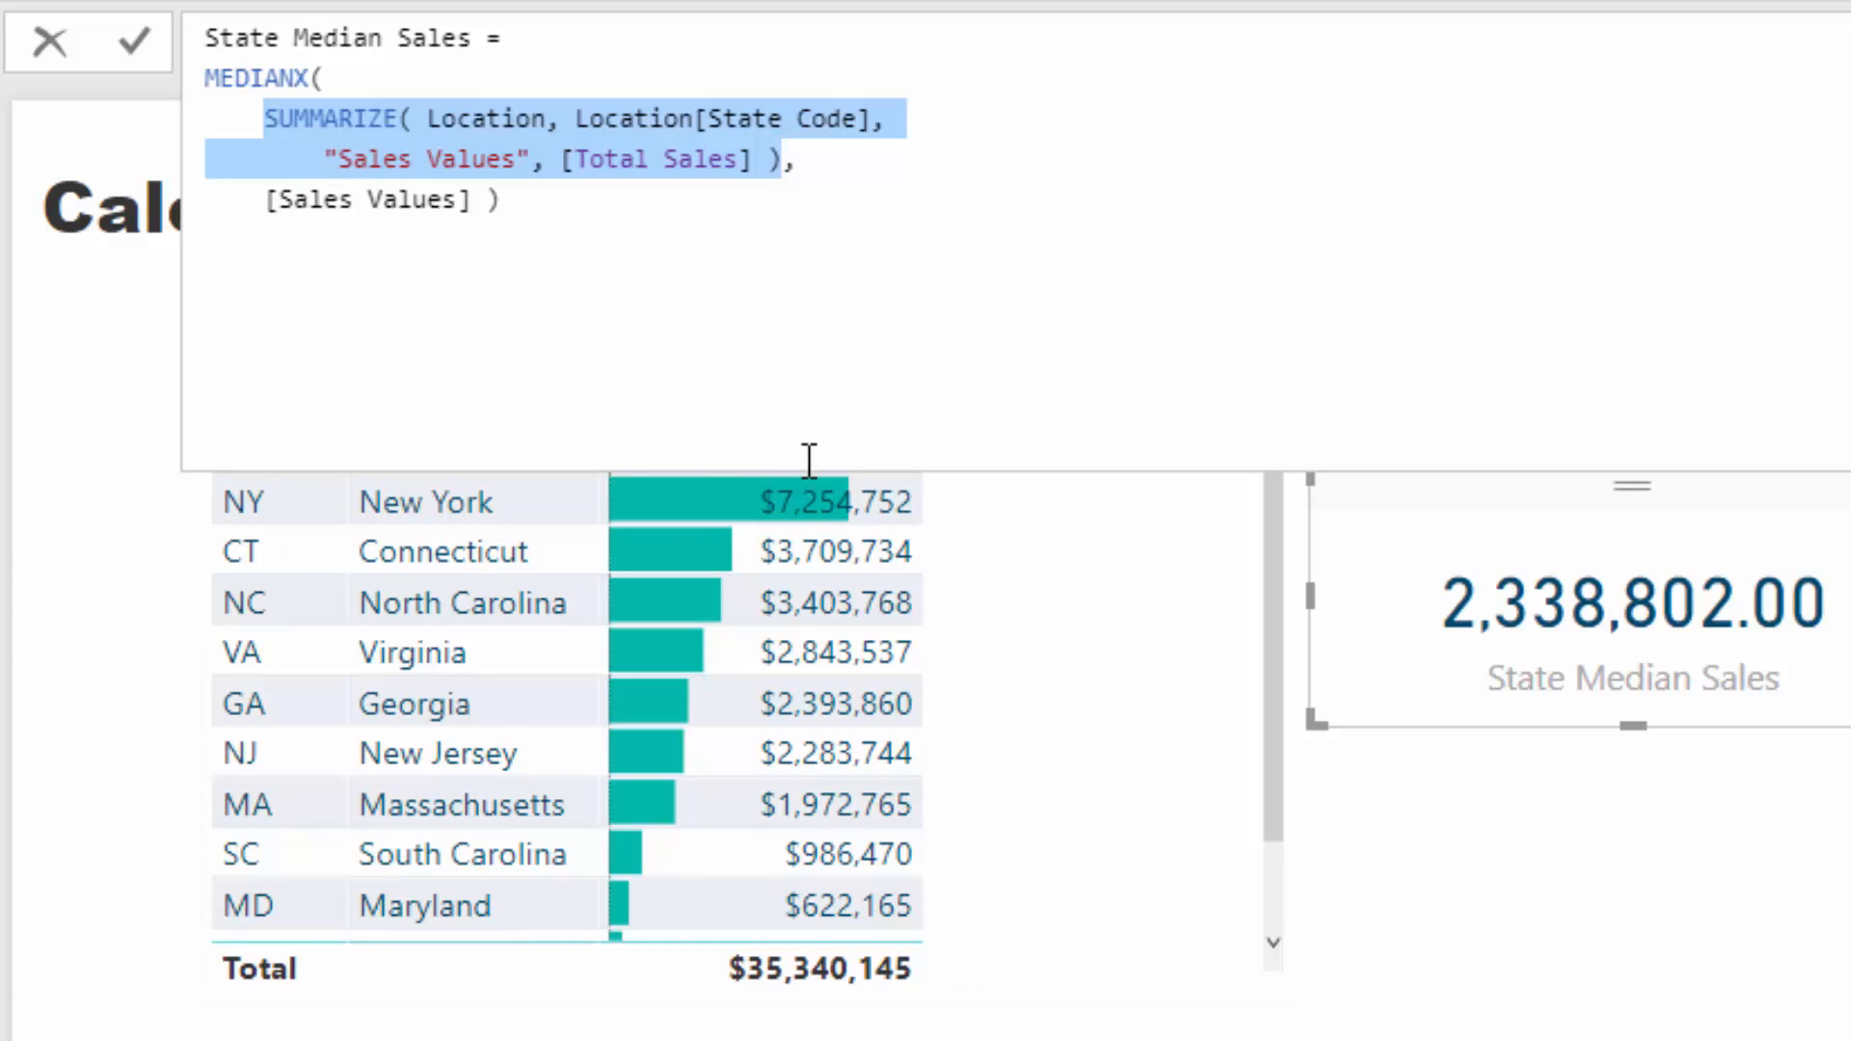
left_click(530, 159)
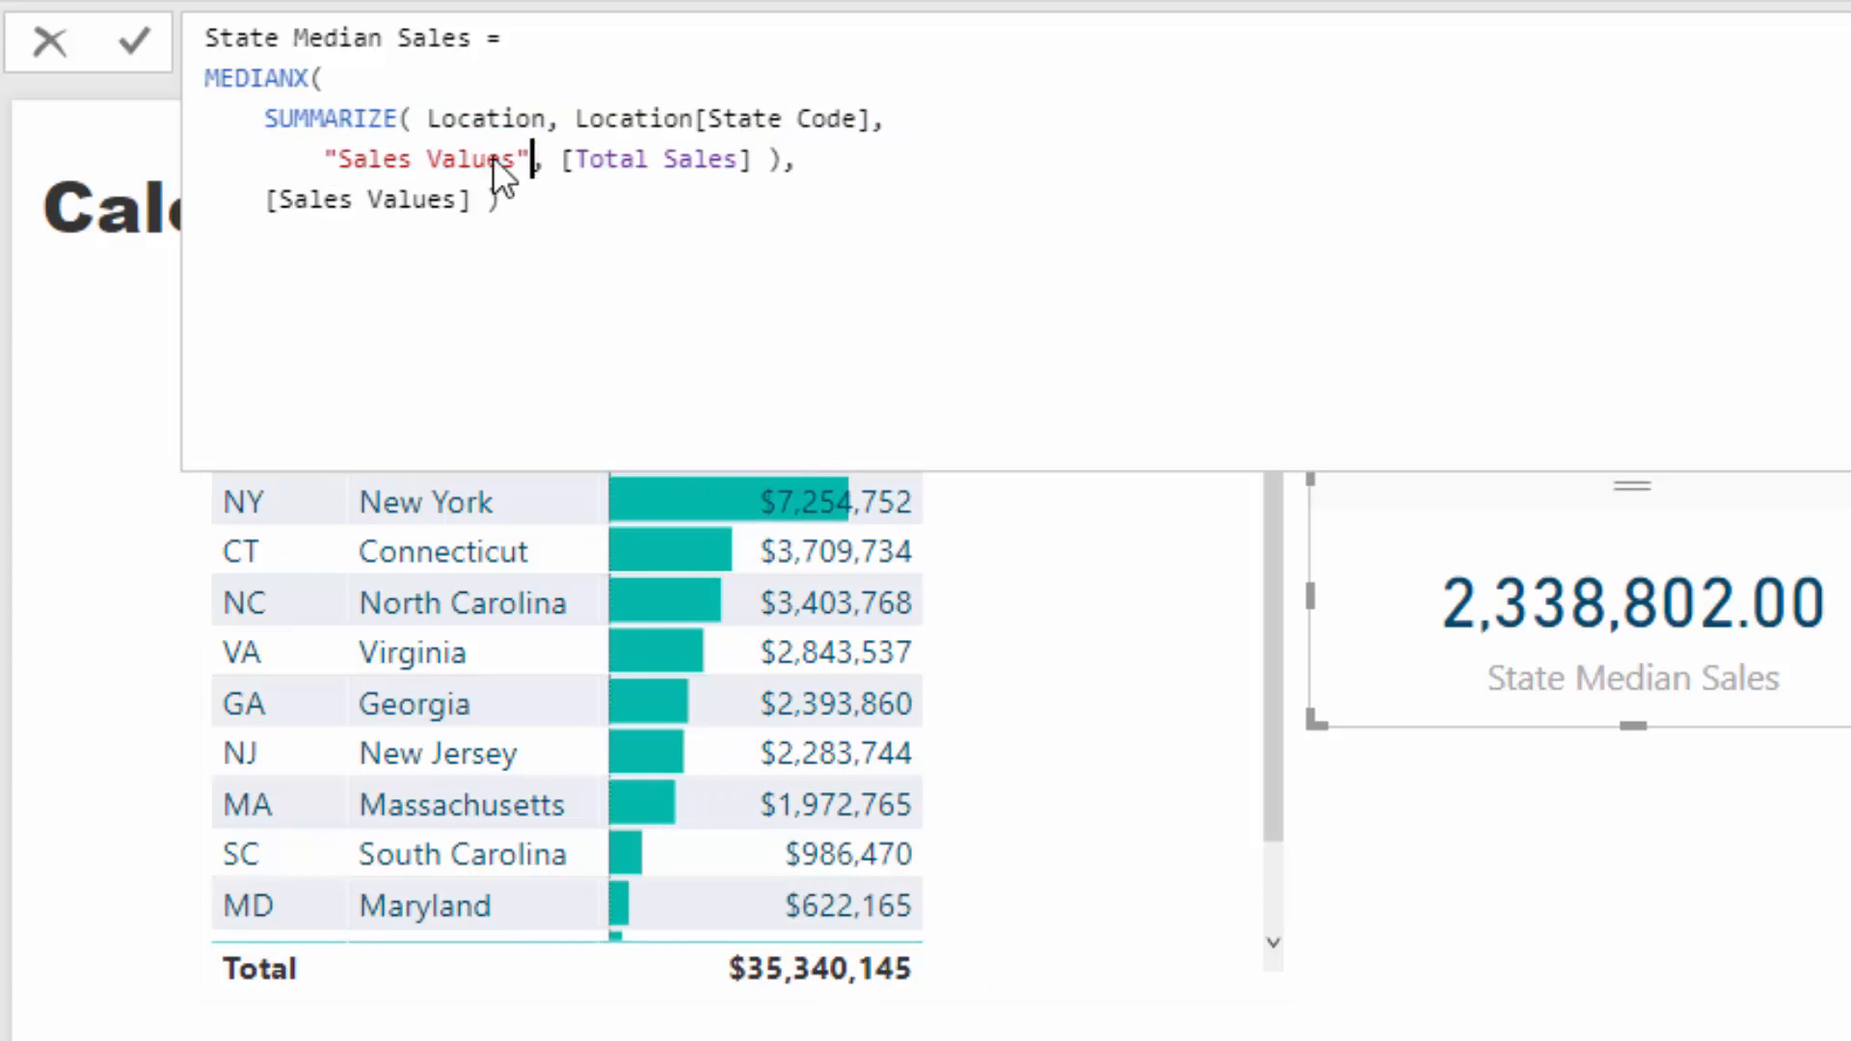
double_click(442, 159)
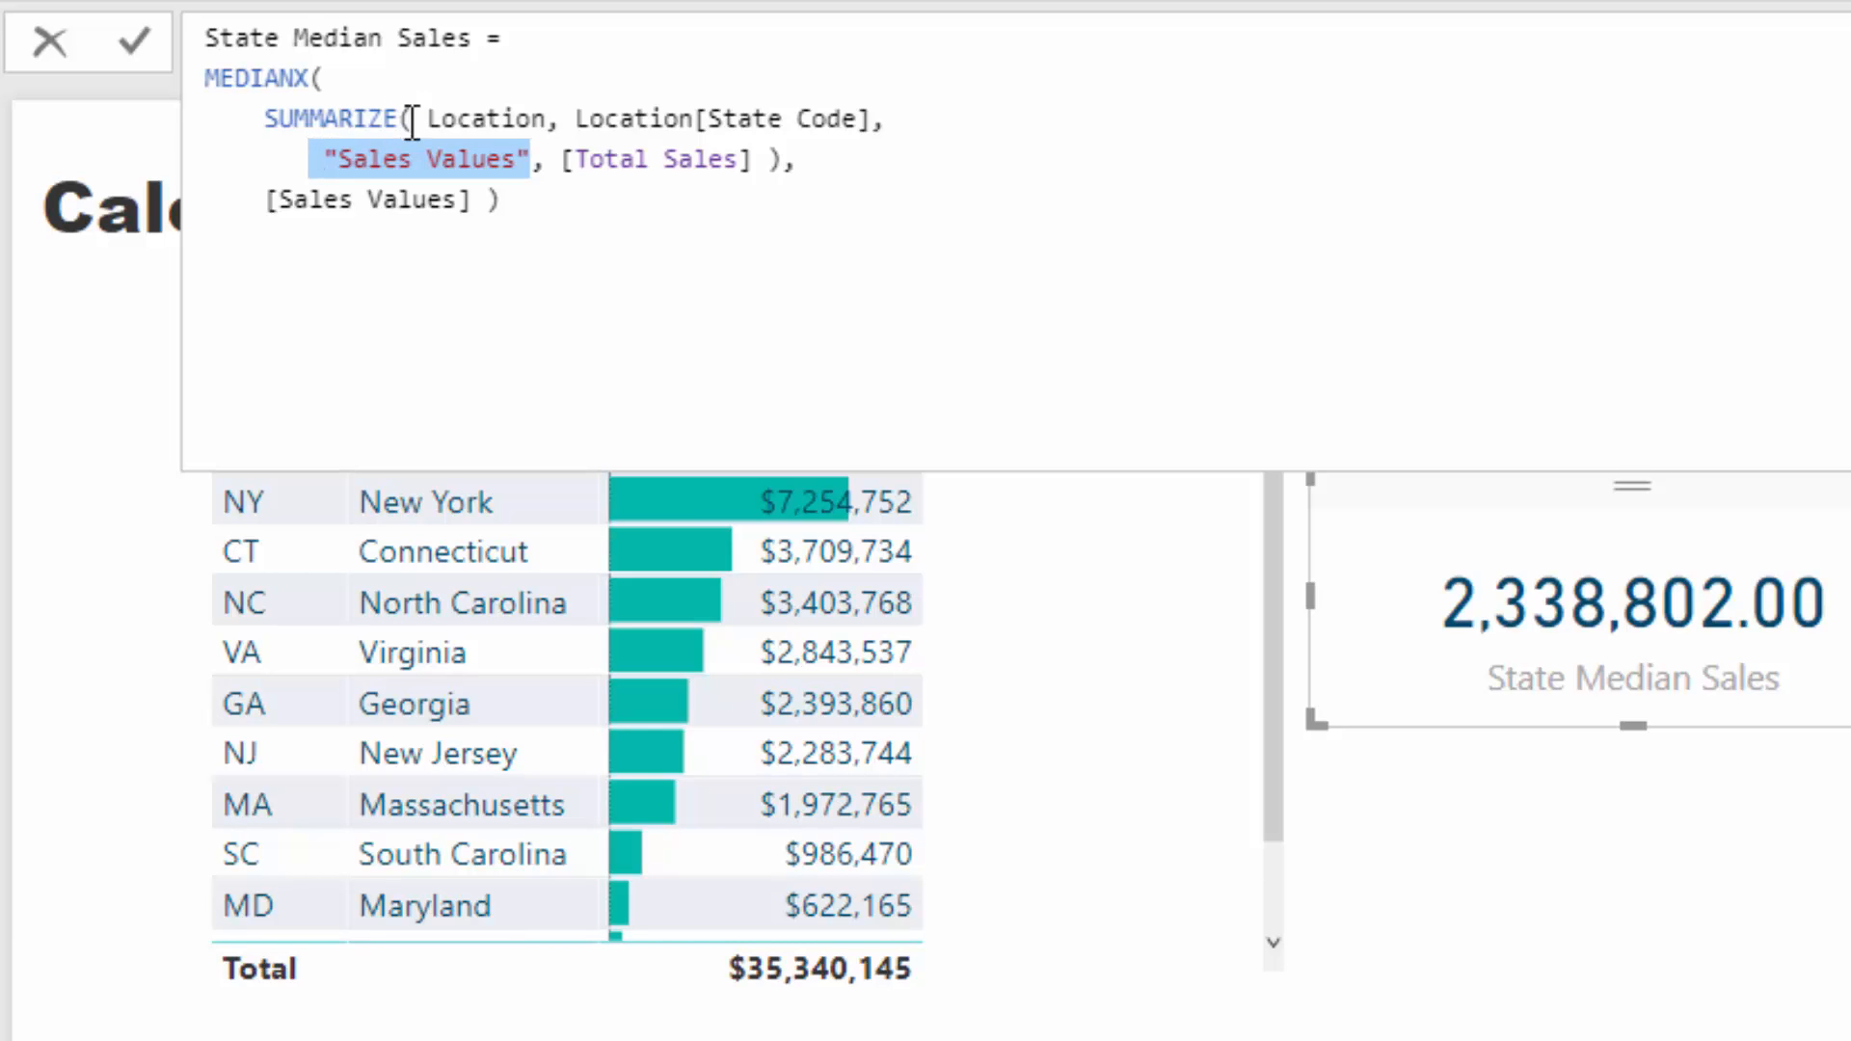
mouse_move(756, 118)
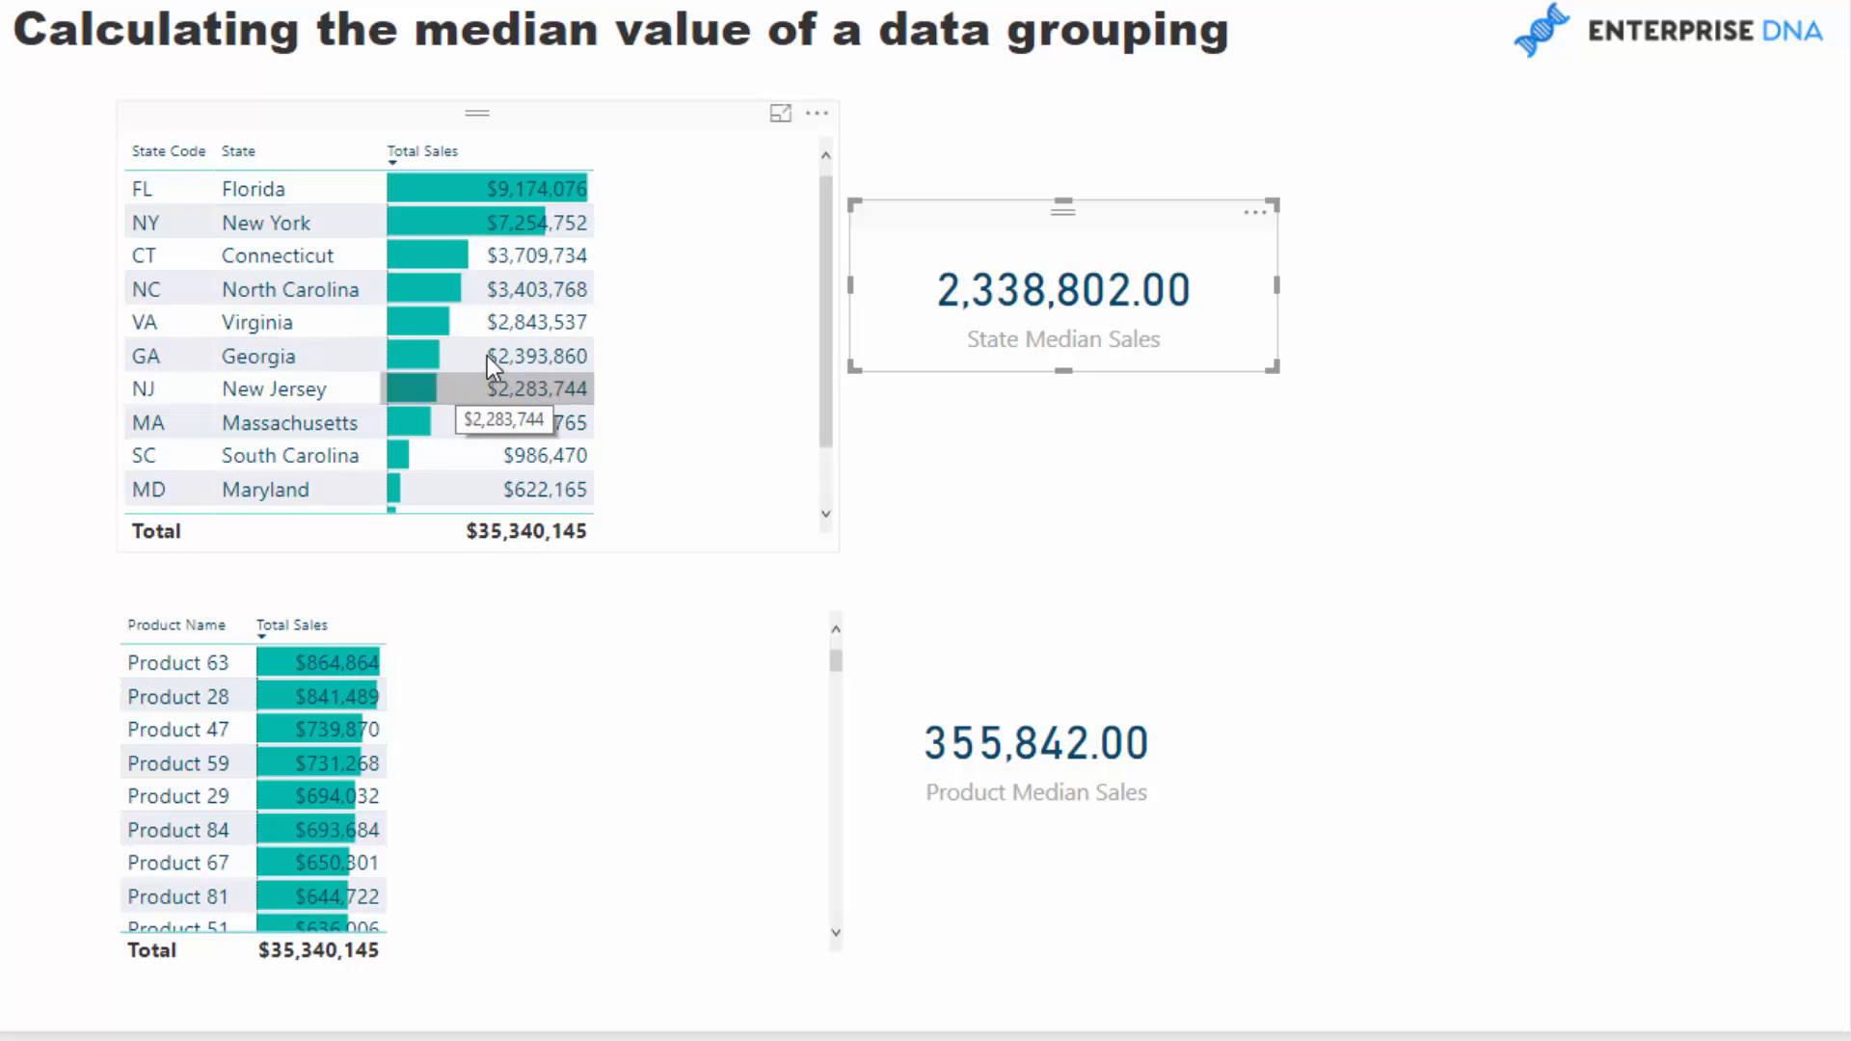
mouse_move(656, 216)
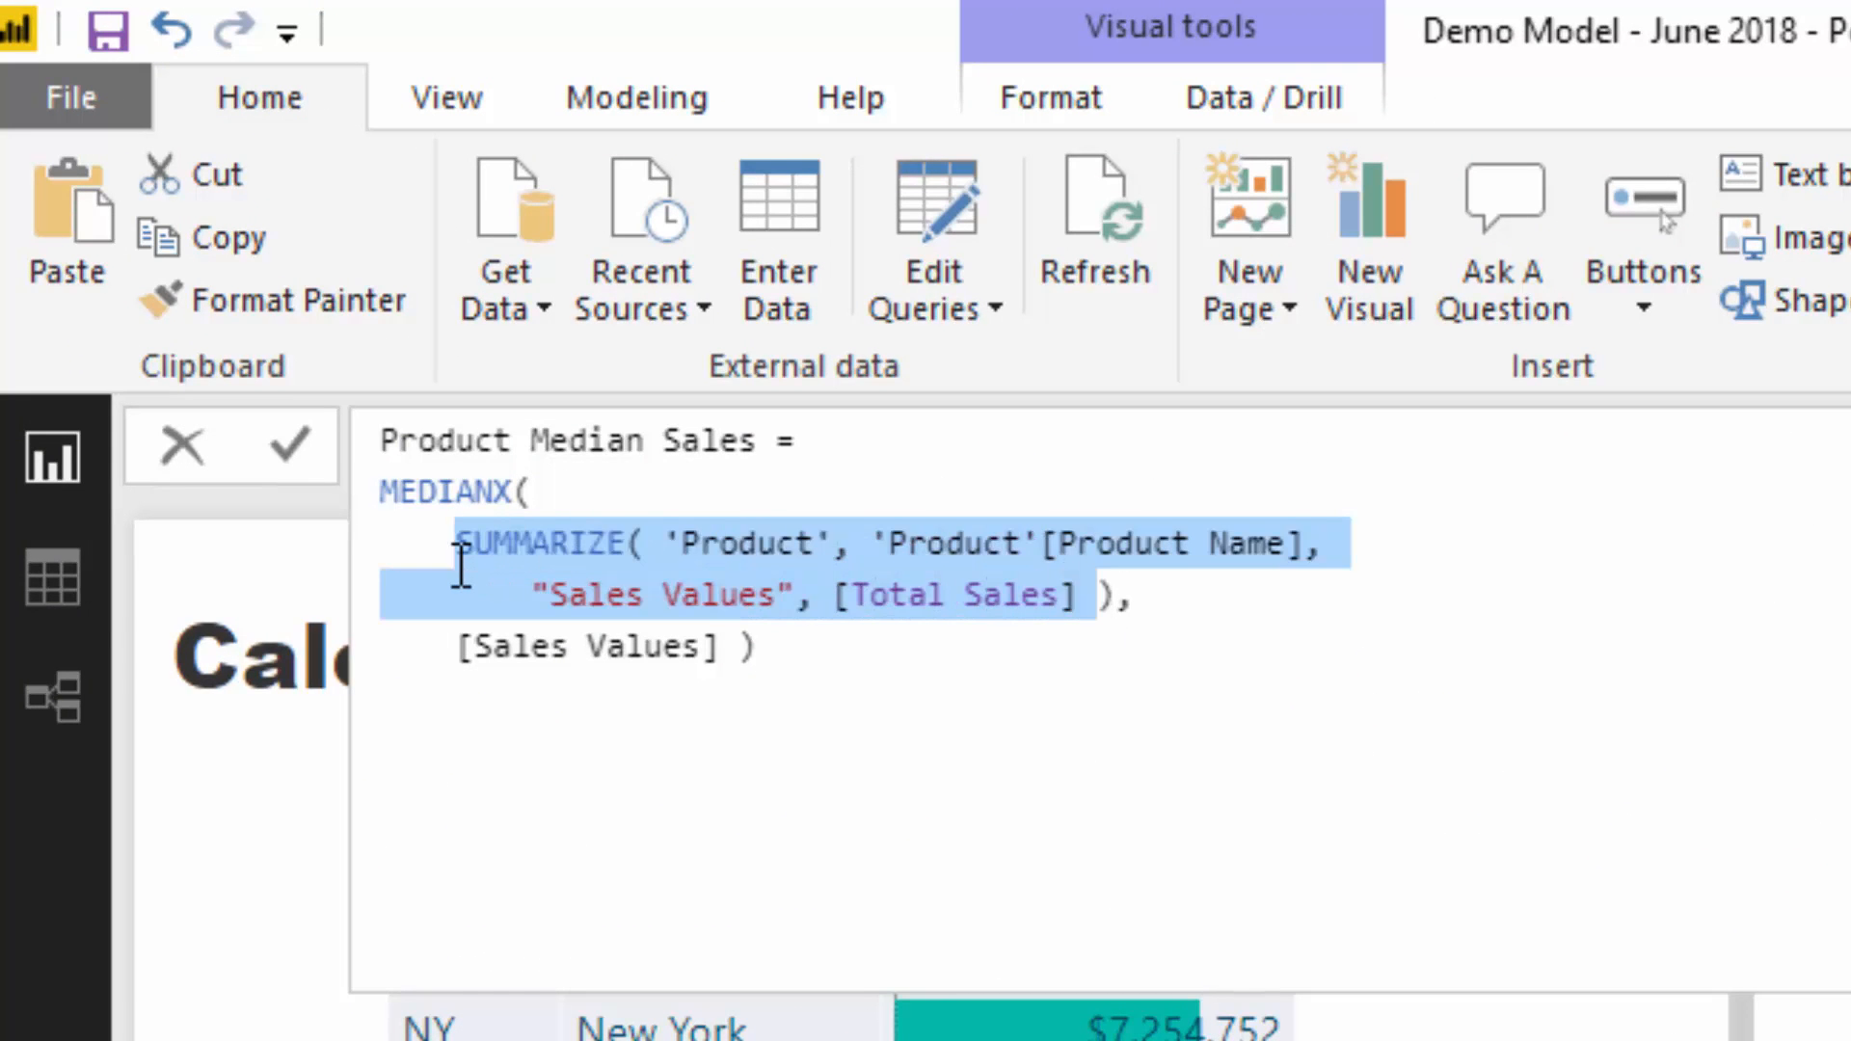
left_click(520, 490)
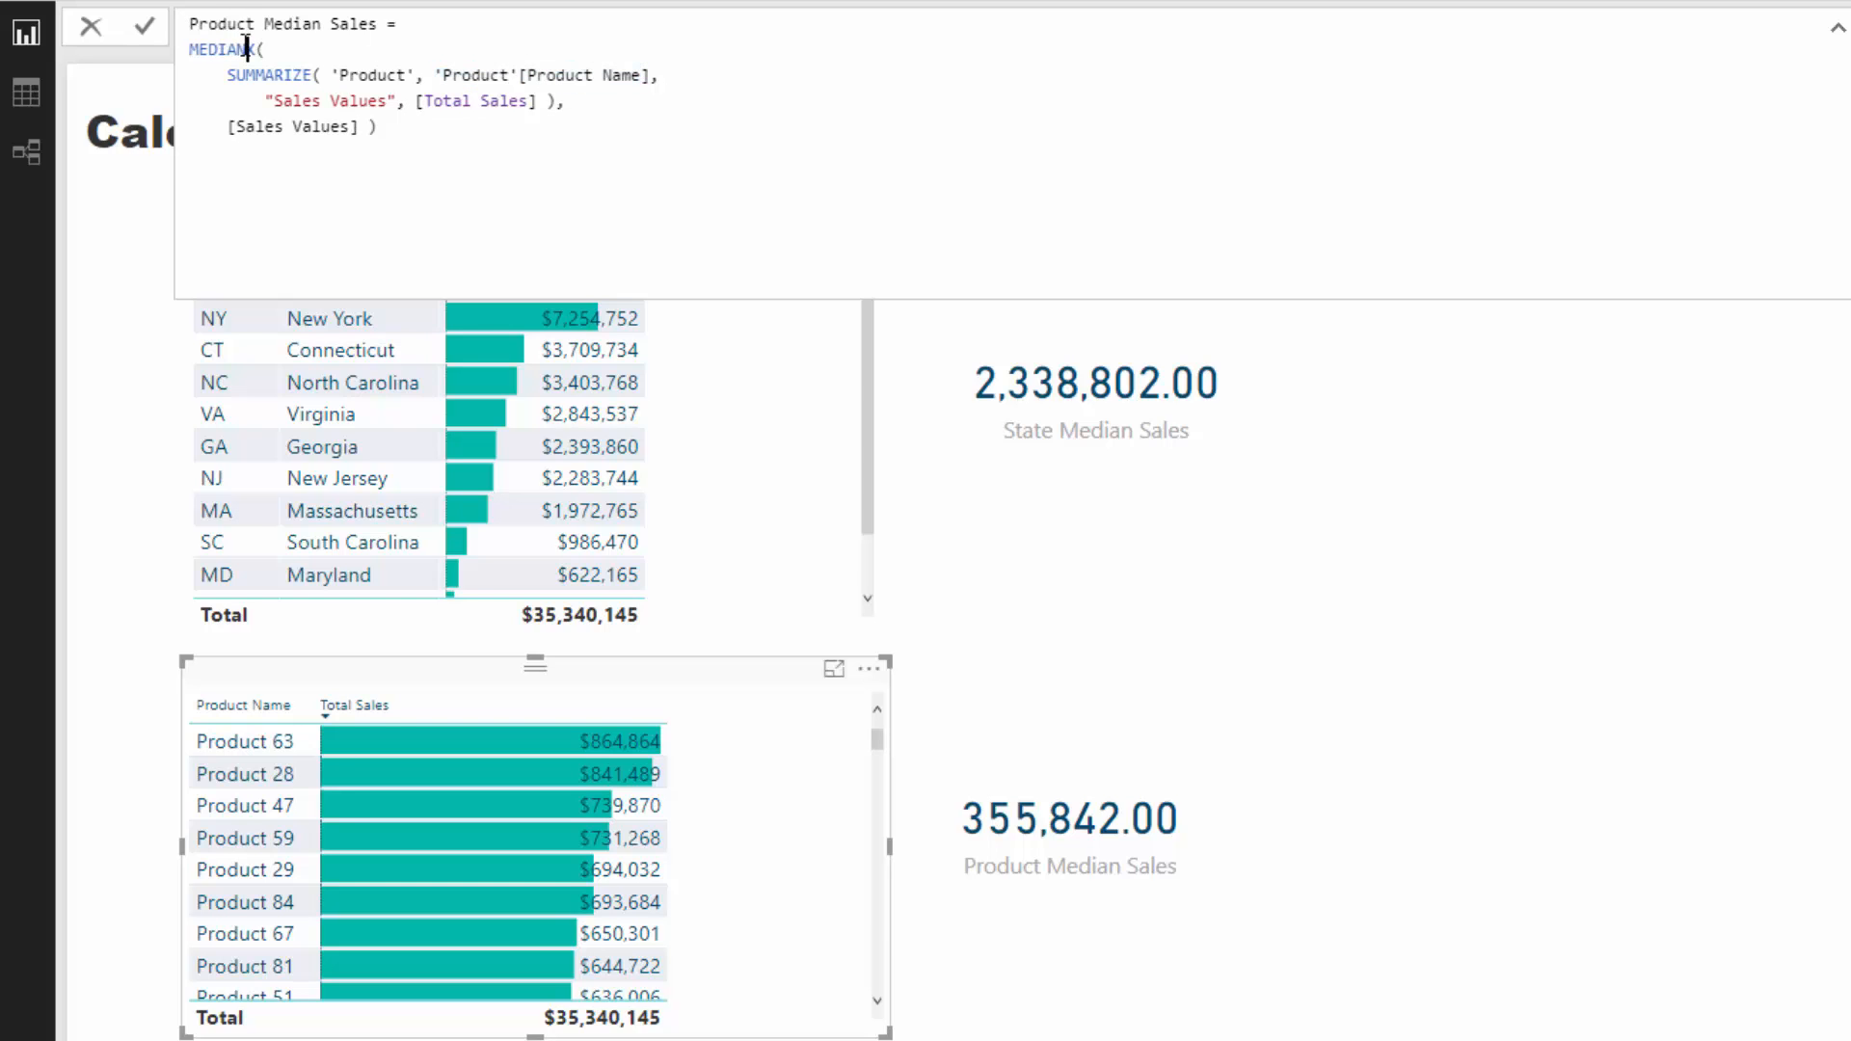
Step: Highlight MEDIANX in the formula and scroll the product table to Product 68 ($355,842)
double_click(220, 48)
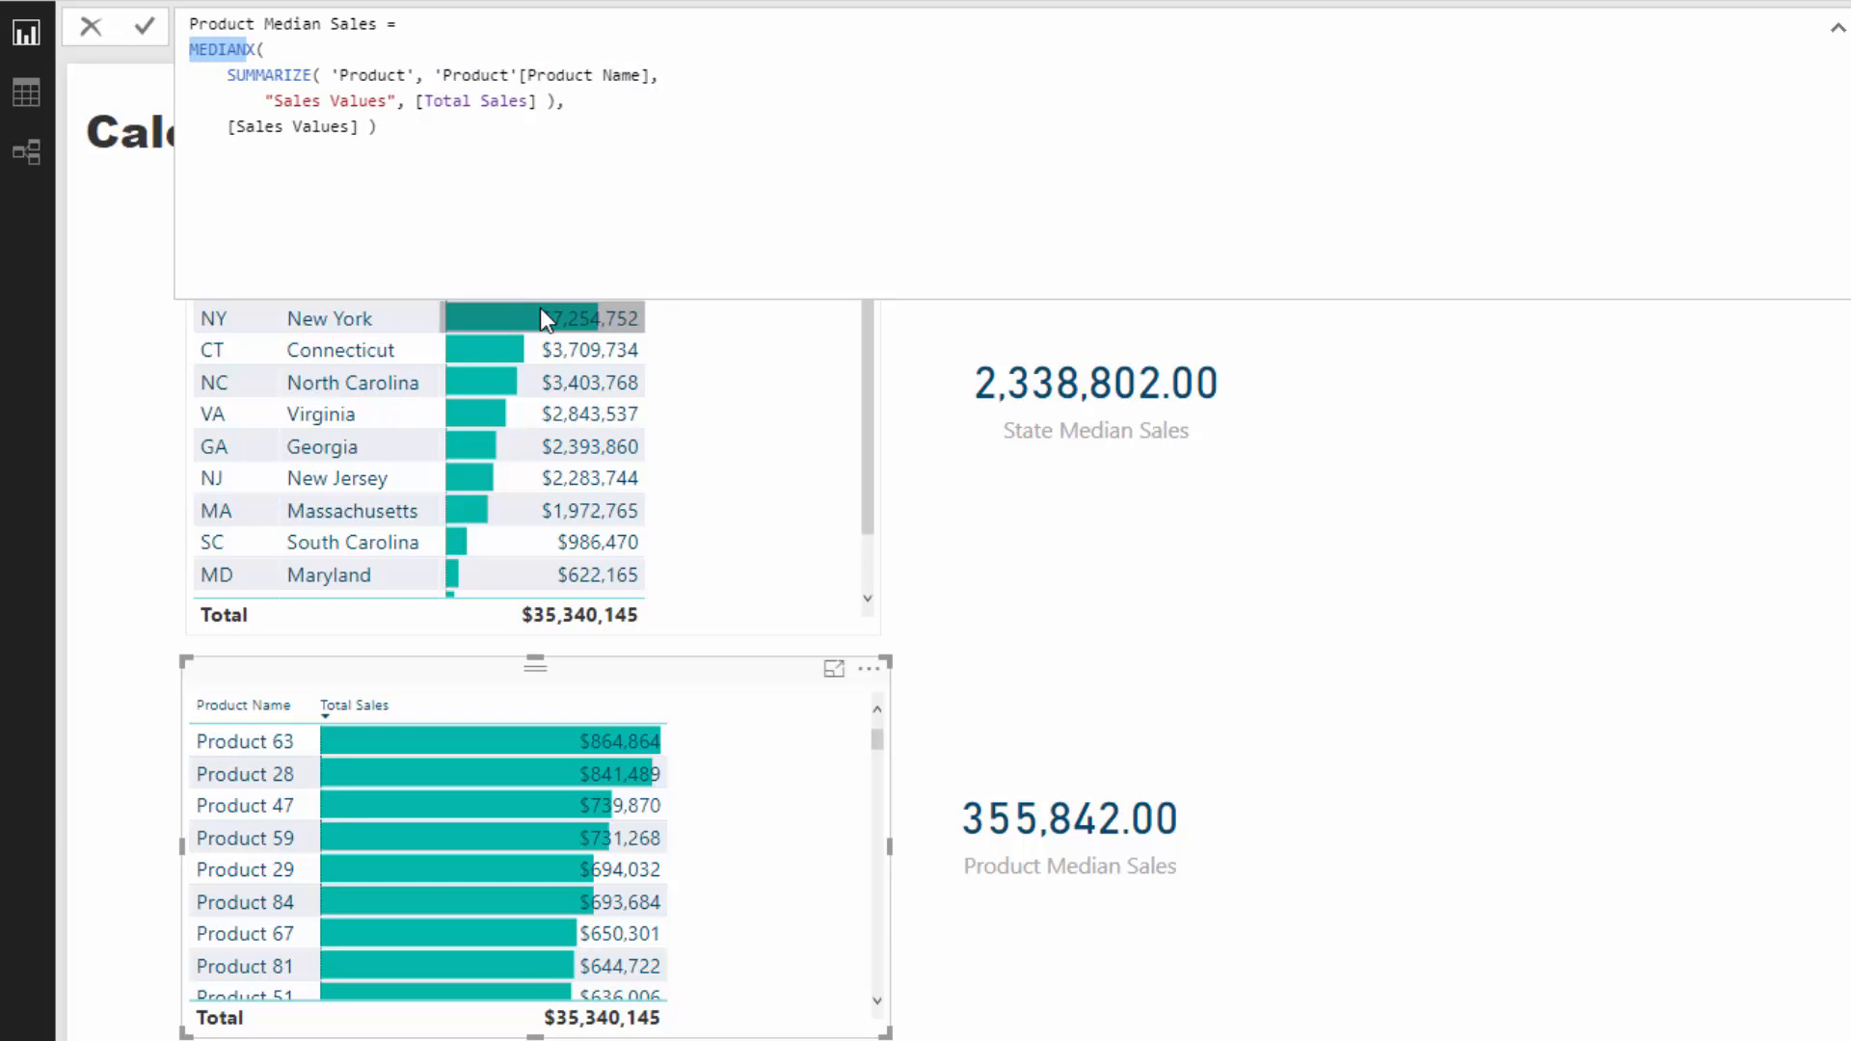
scroll("down", 3)
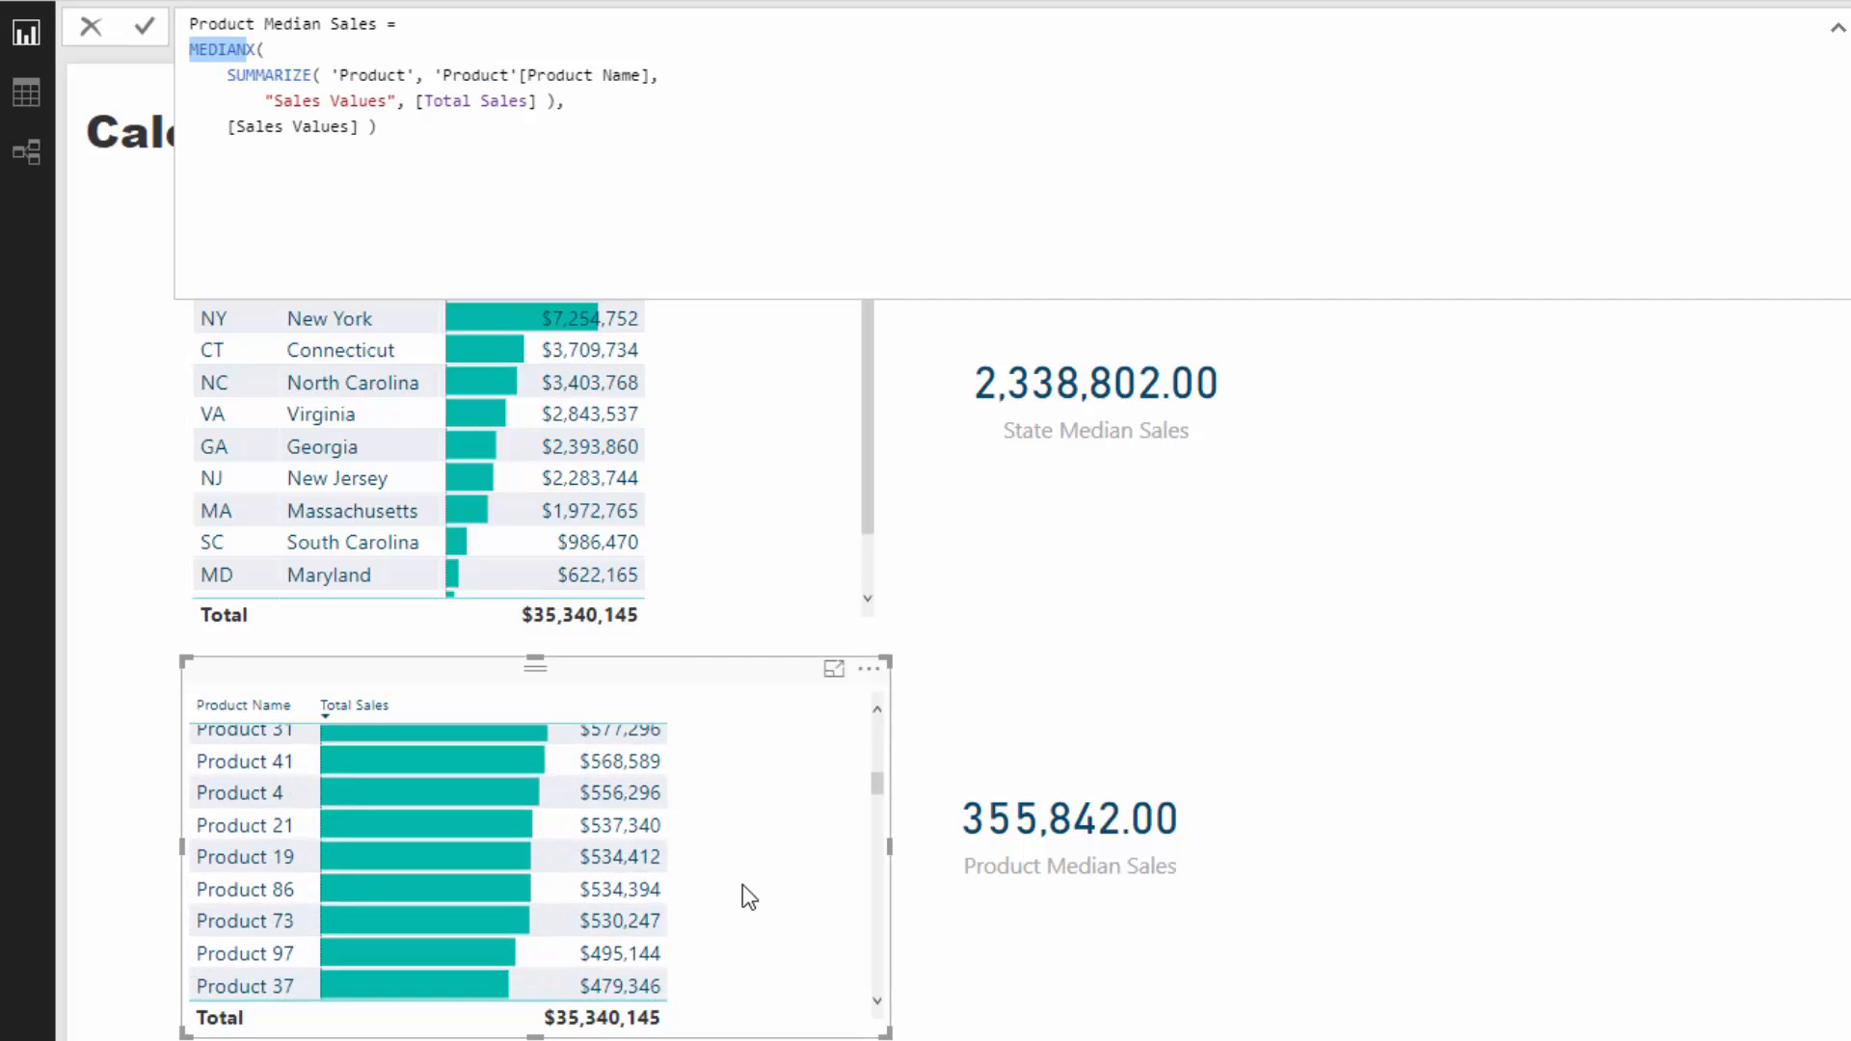
scroll("down", 3)
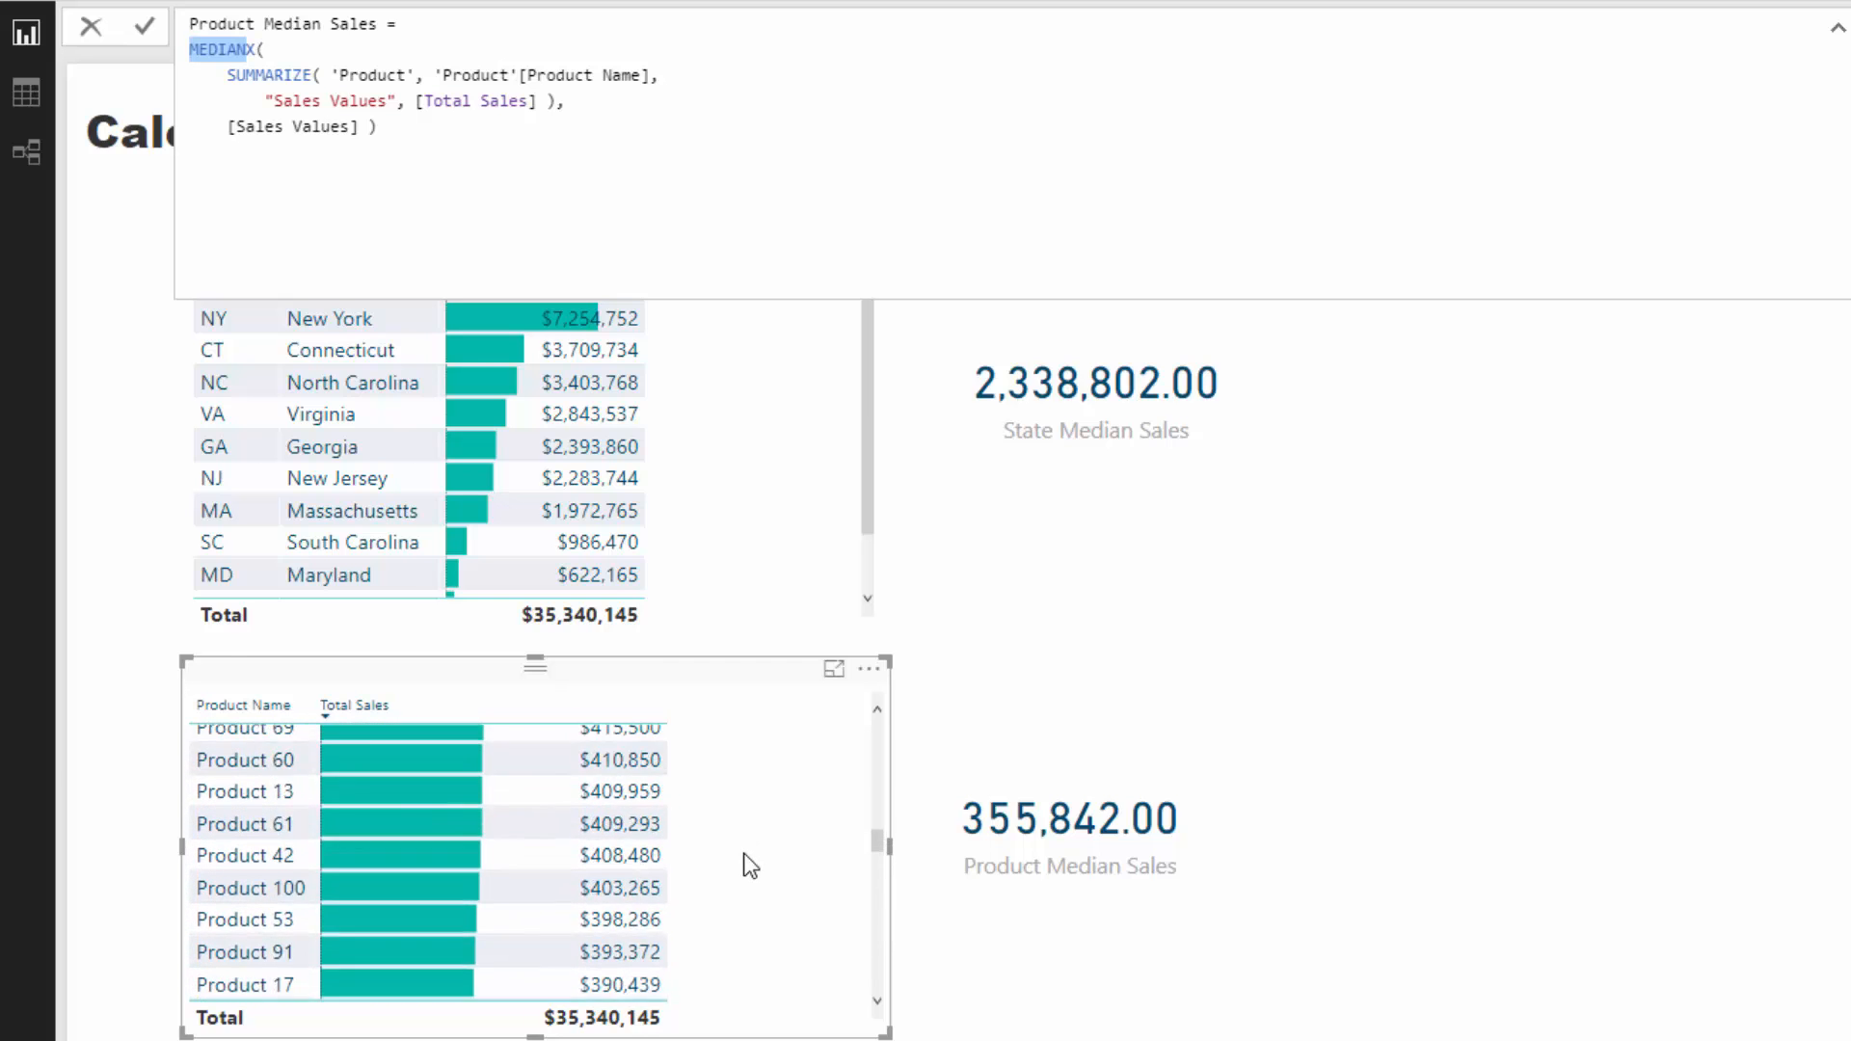
scroll("down", 3)
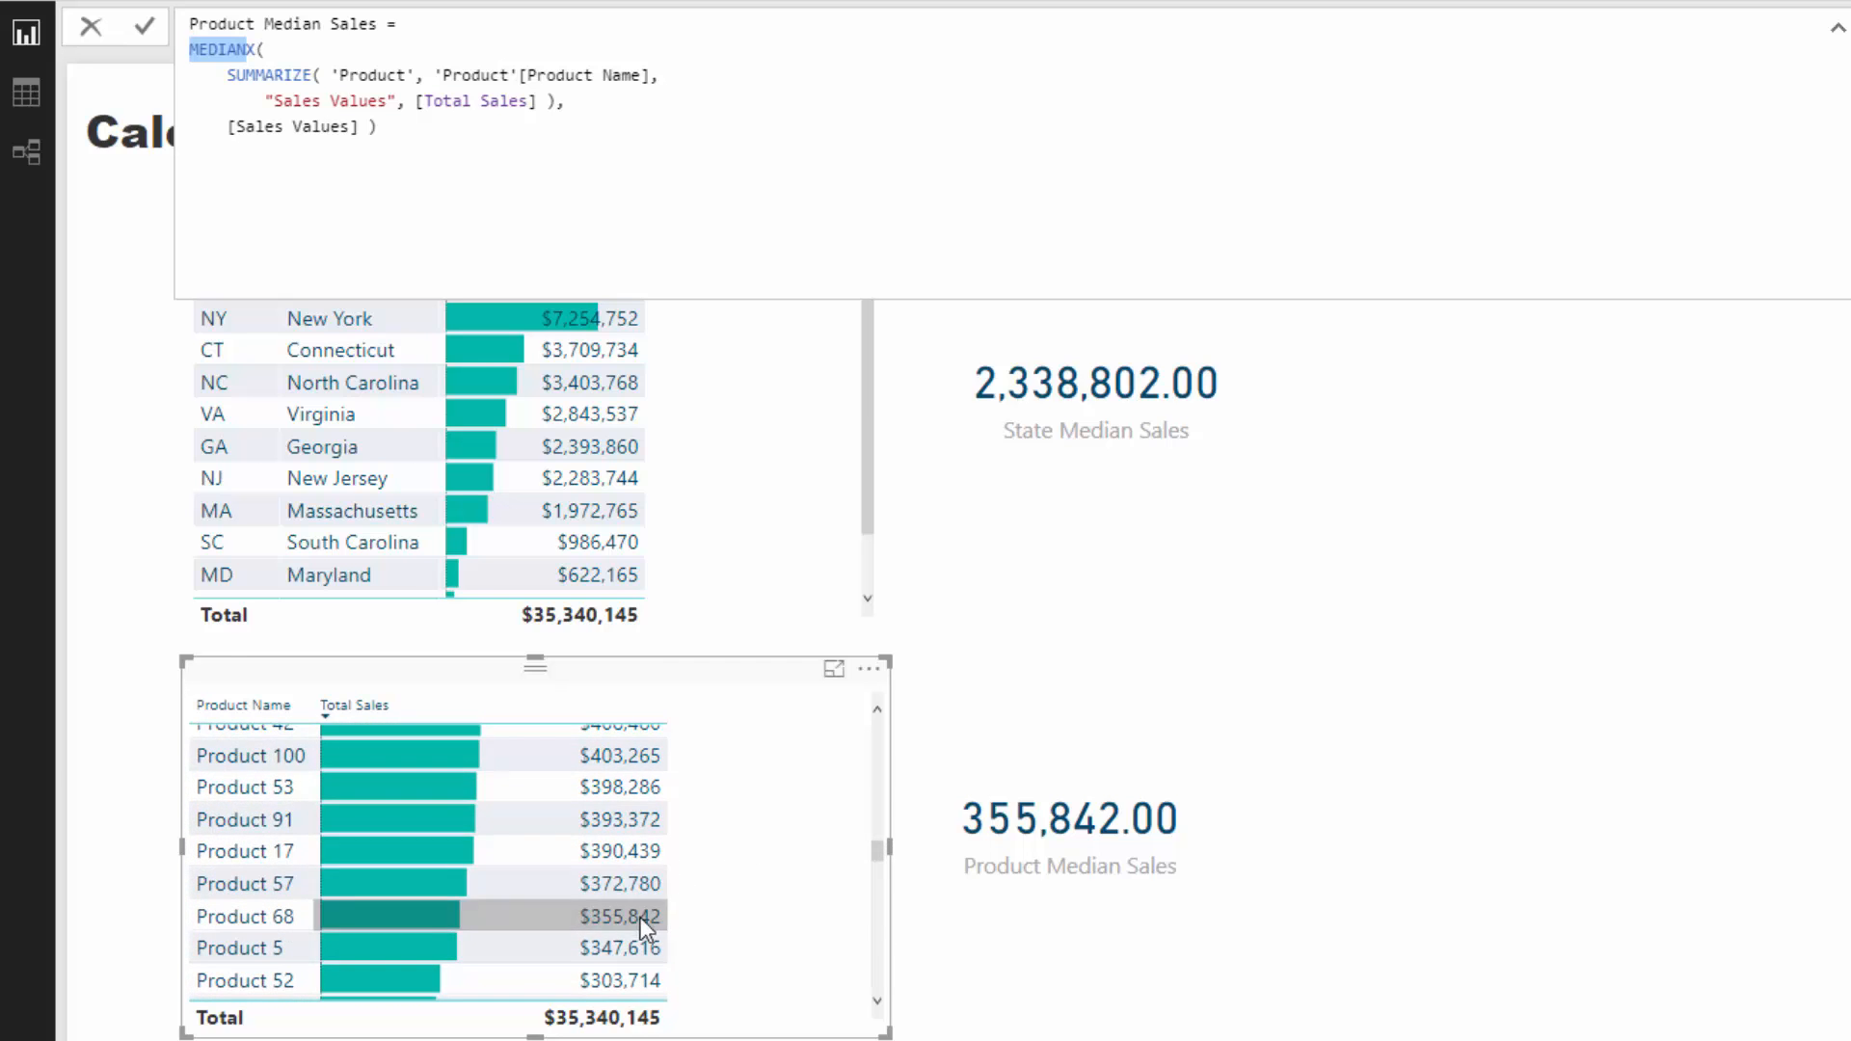
mouse_move(284, 910)
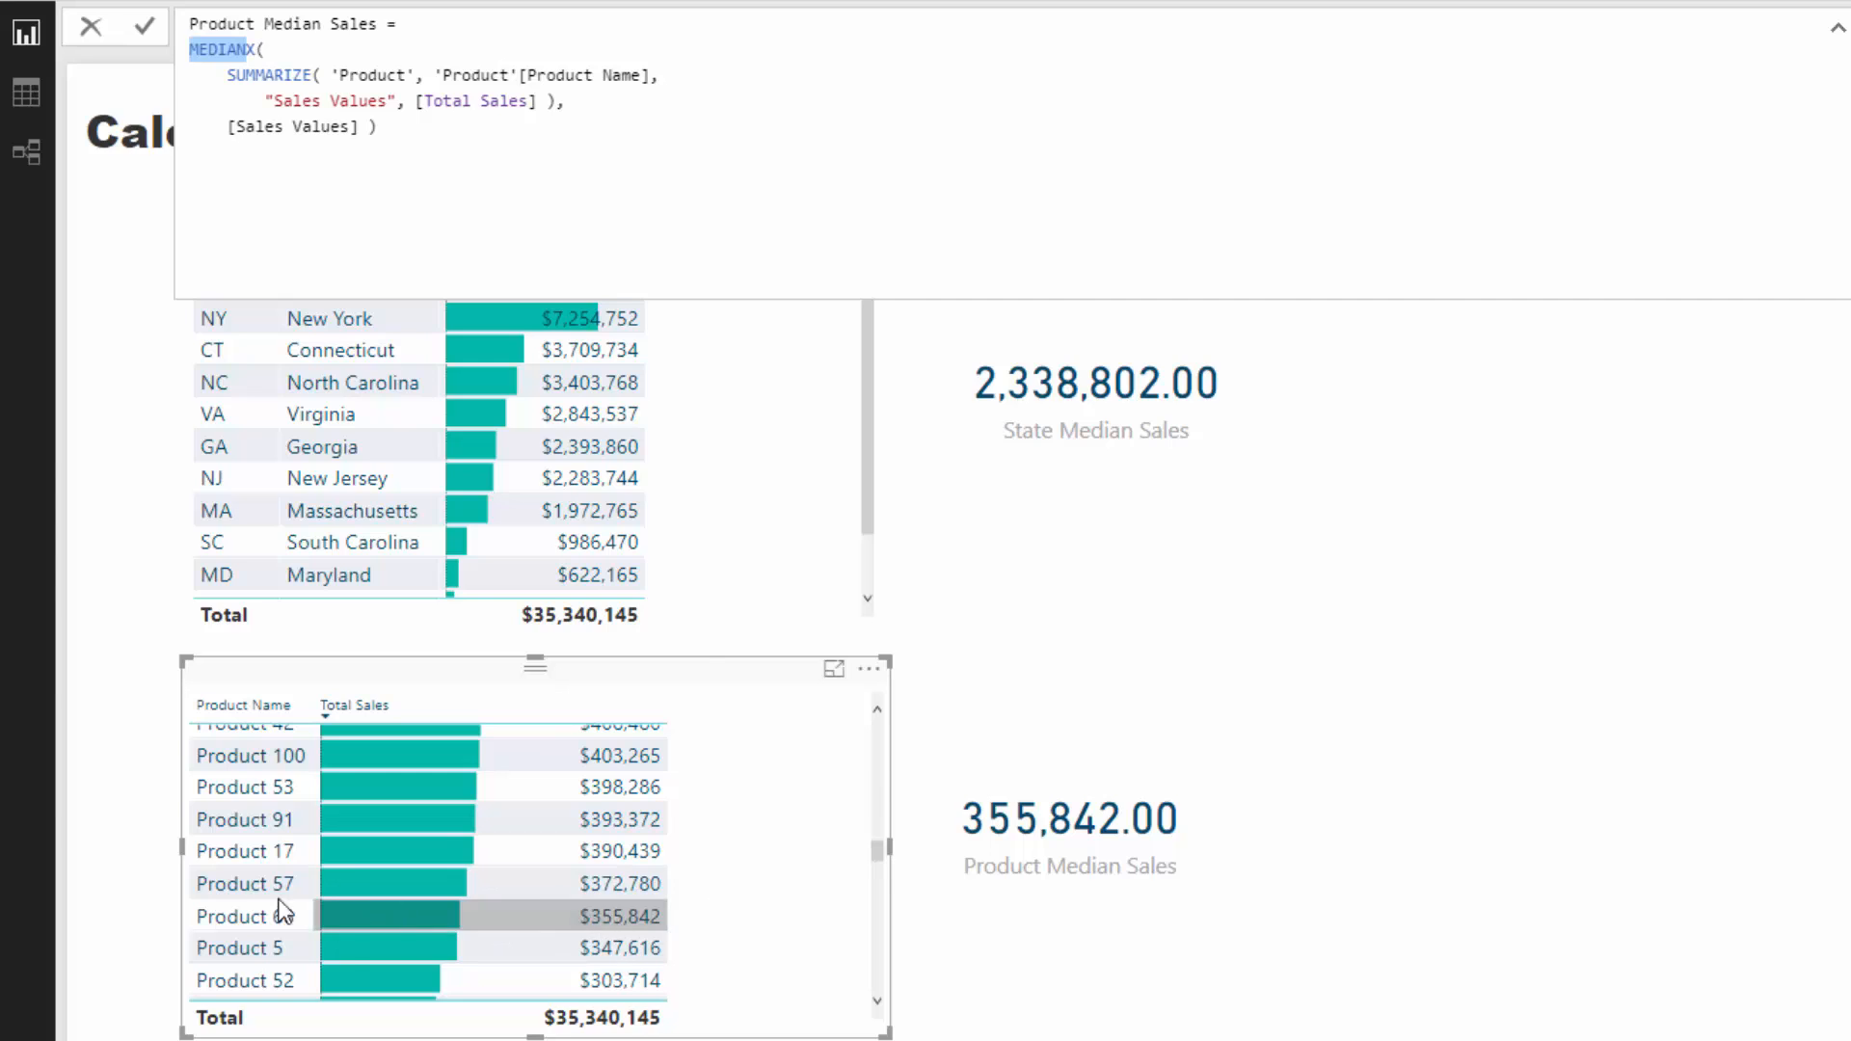
mouse_move(283, 916)
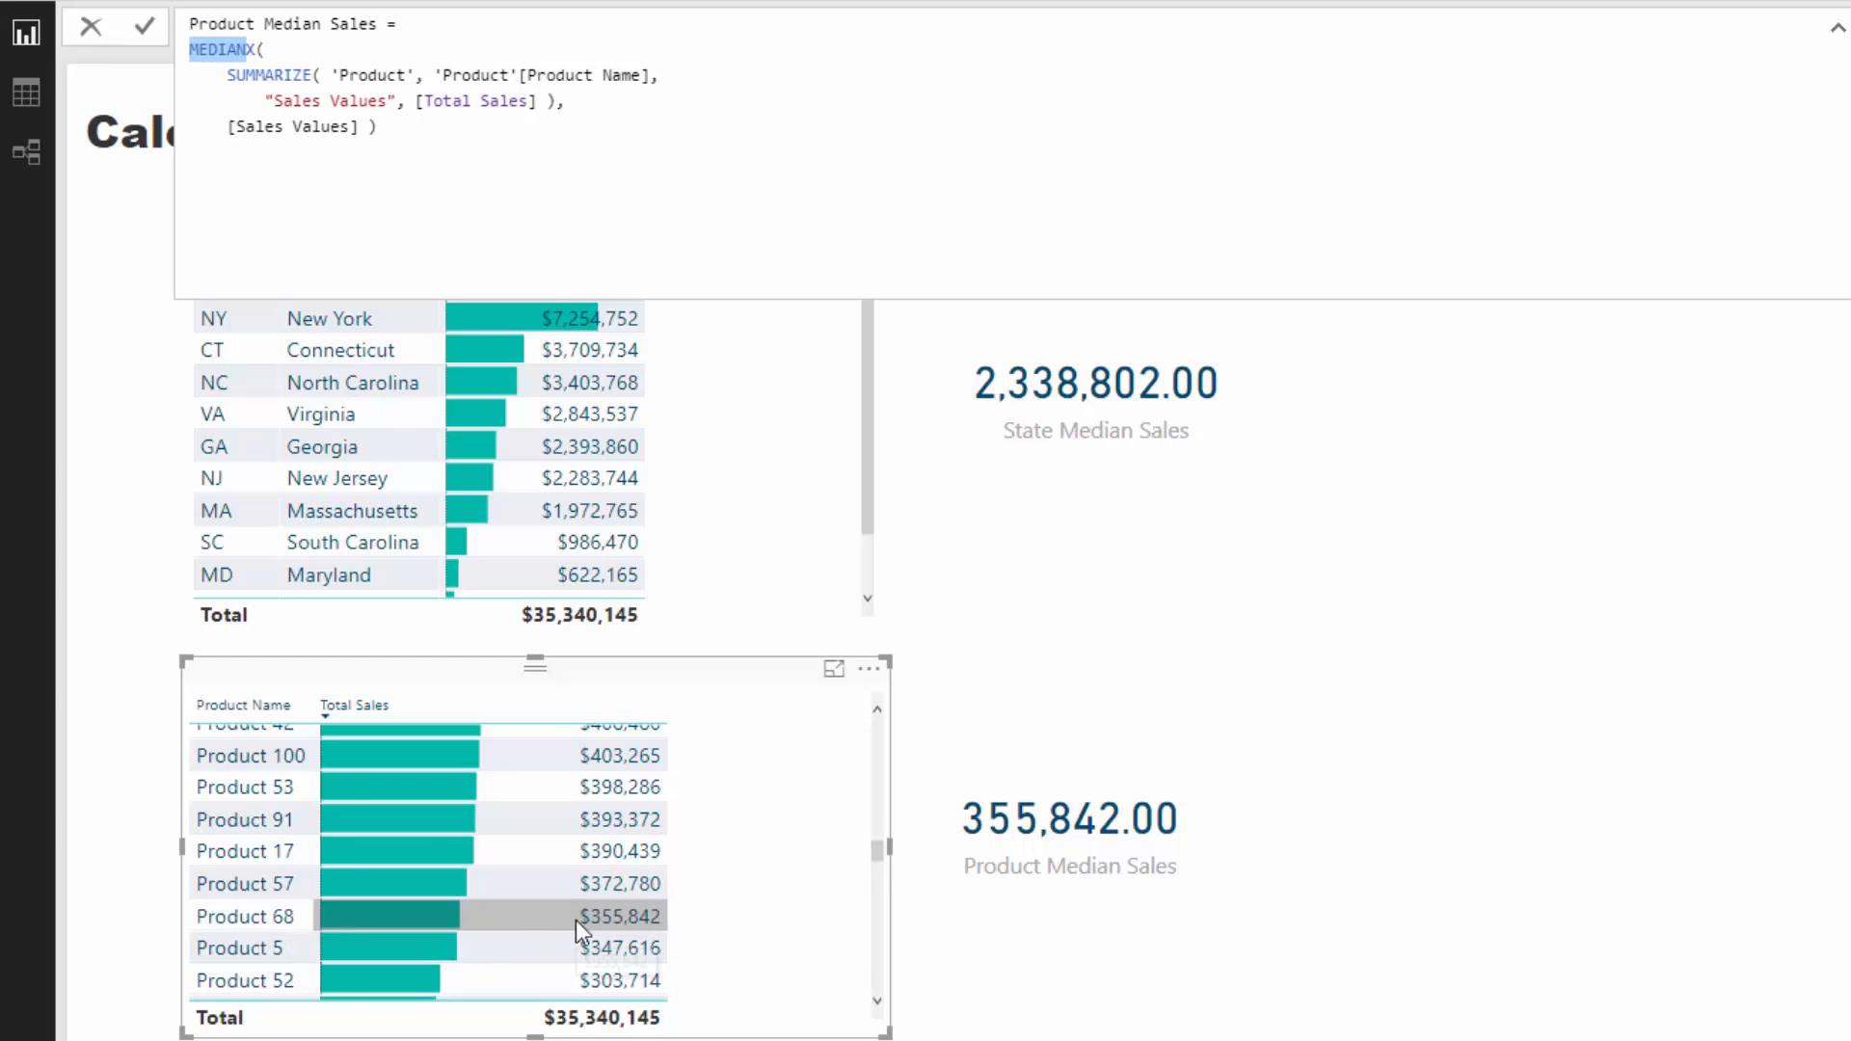
mouse_move(579, 927)
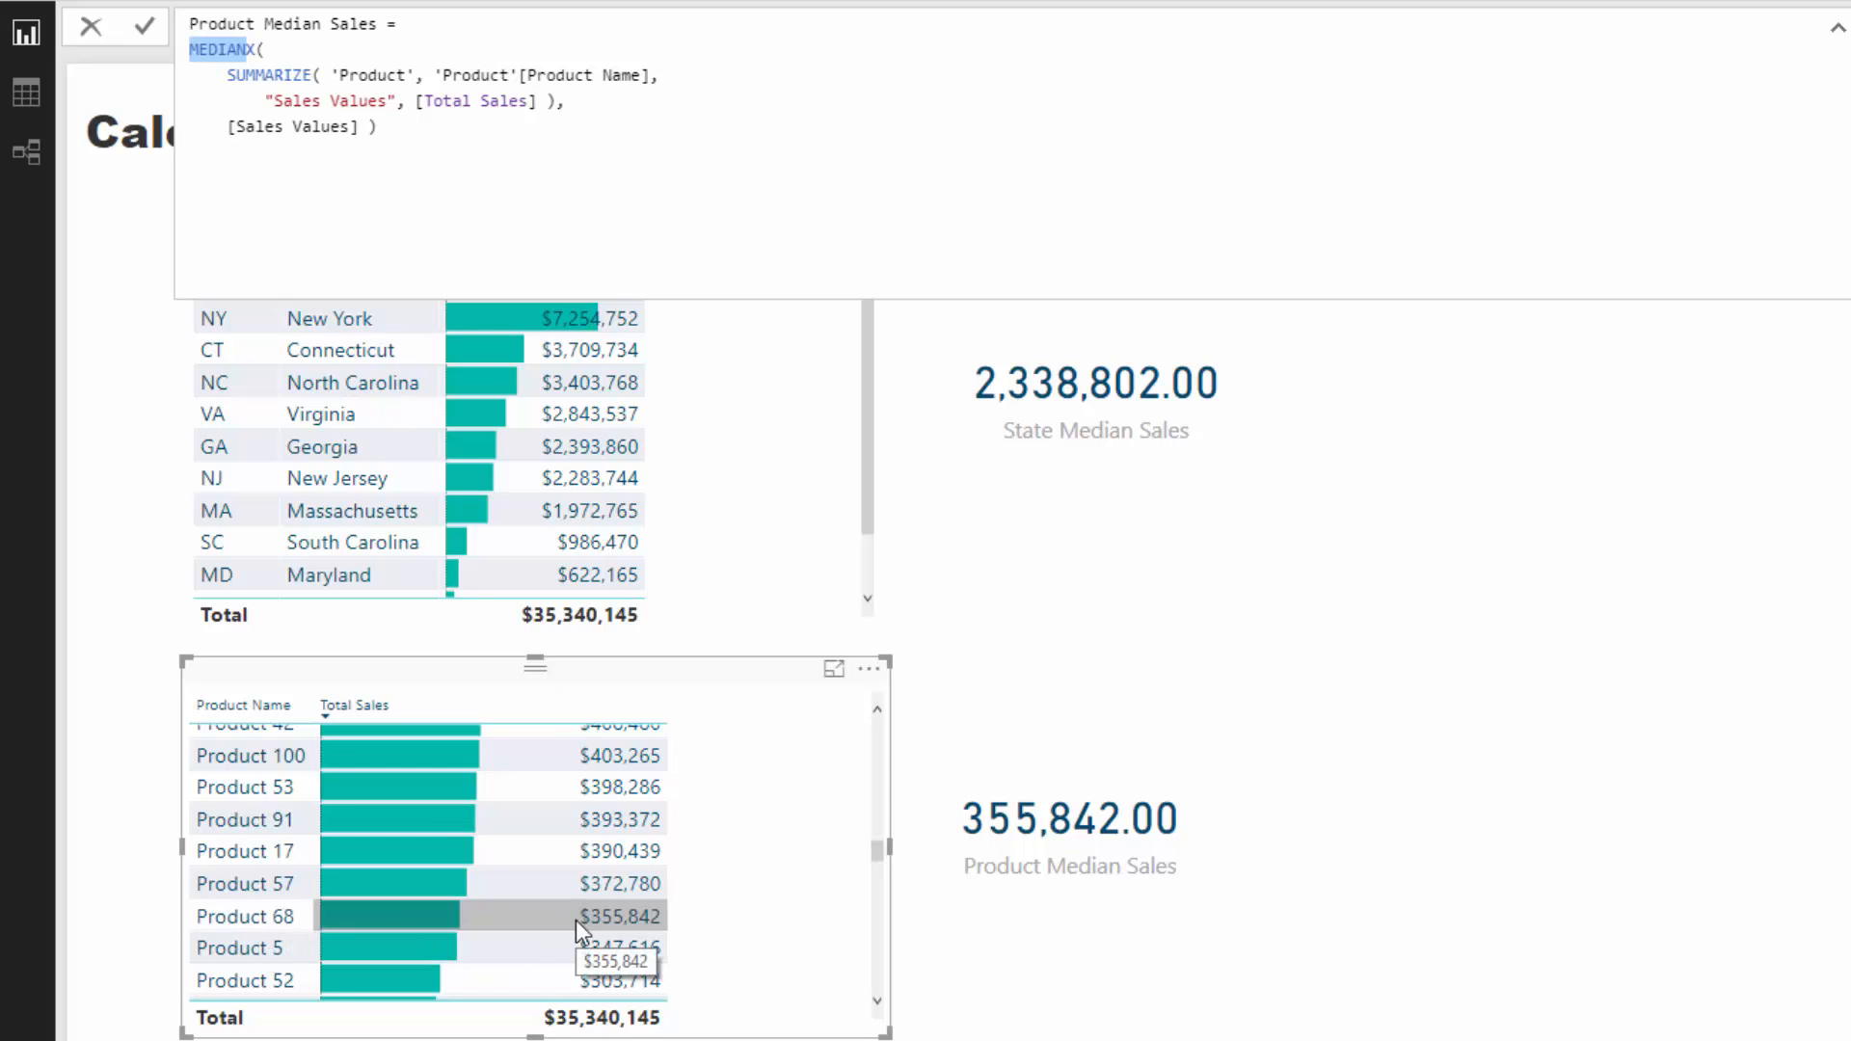